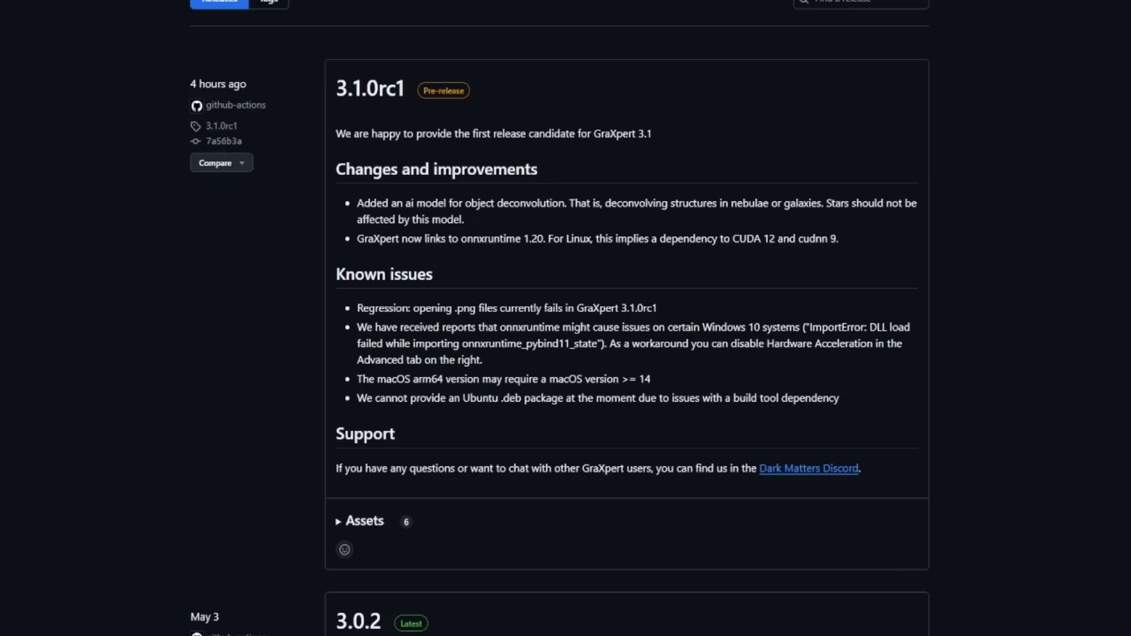
pyautogui.moveTo(236, 399)
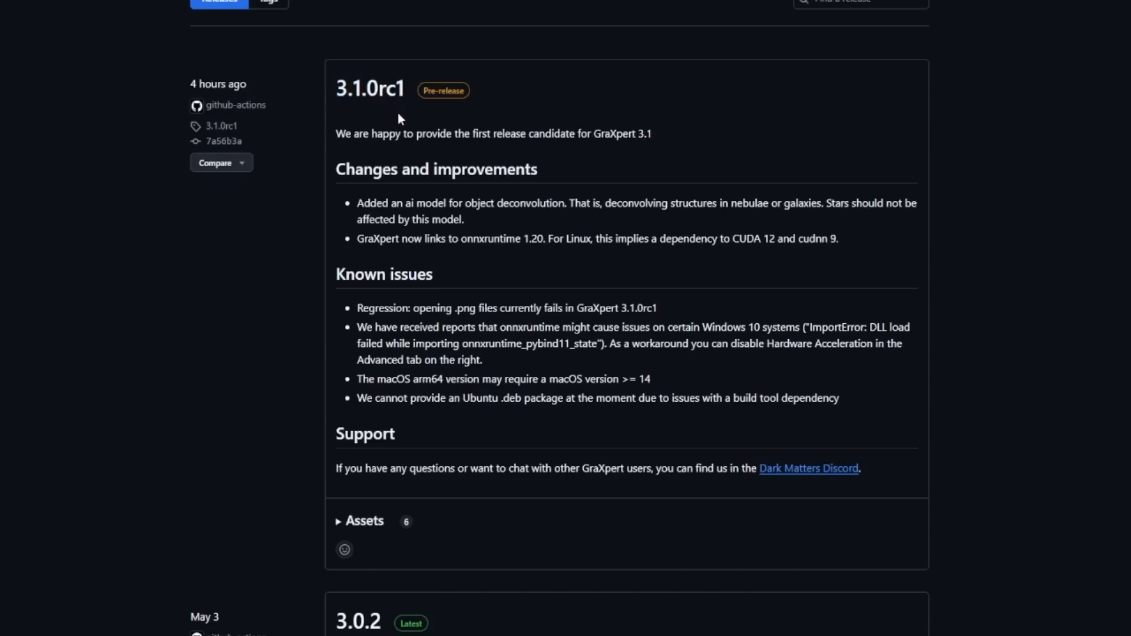
pyautogui.moveTo(521, 328)
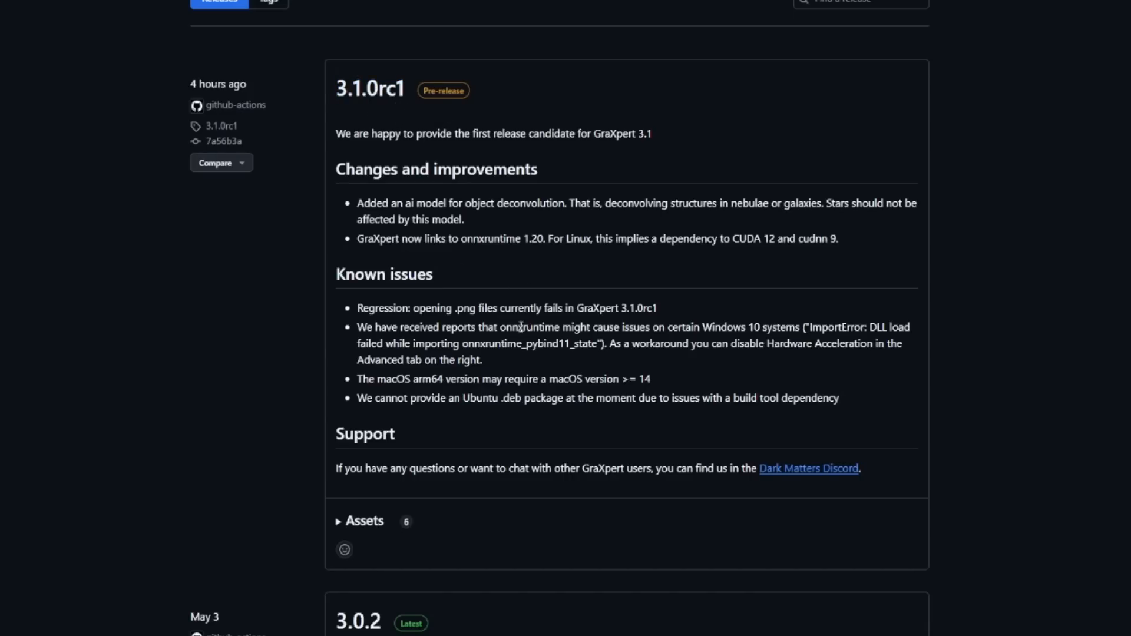
# Step: Expand the Assets list on the GraXpert 3.1.0rc1 pre-release page
pyautogui.click(364, 521)
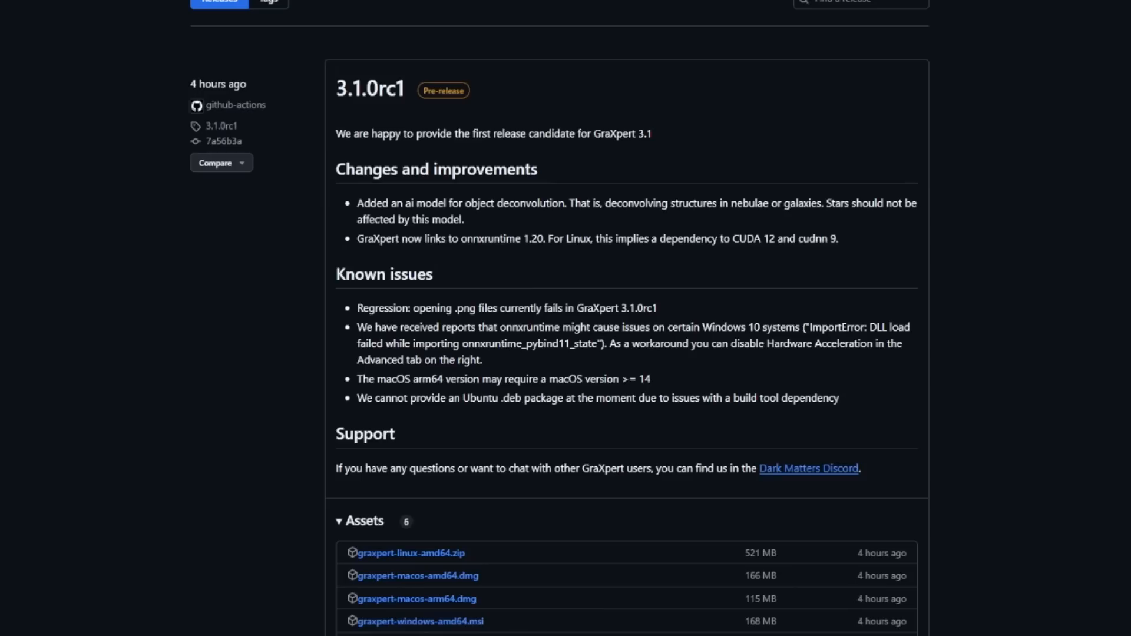
pyautogui.moveTo(467, 632)
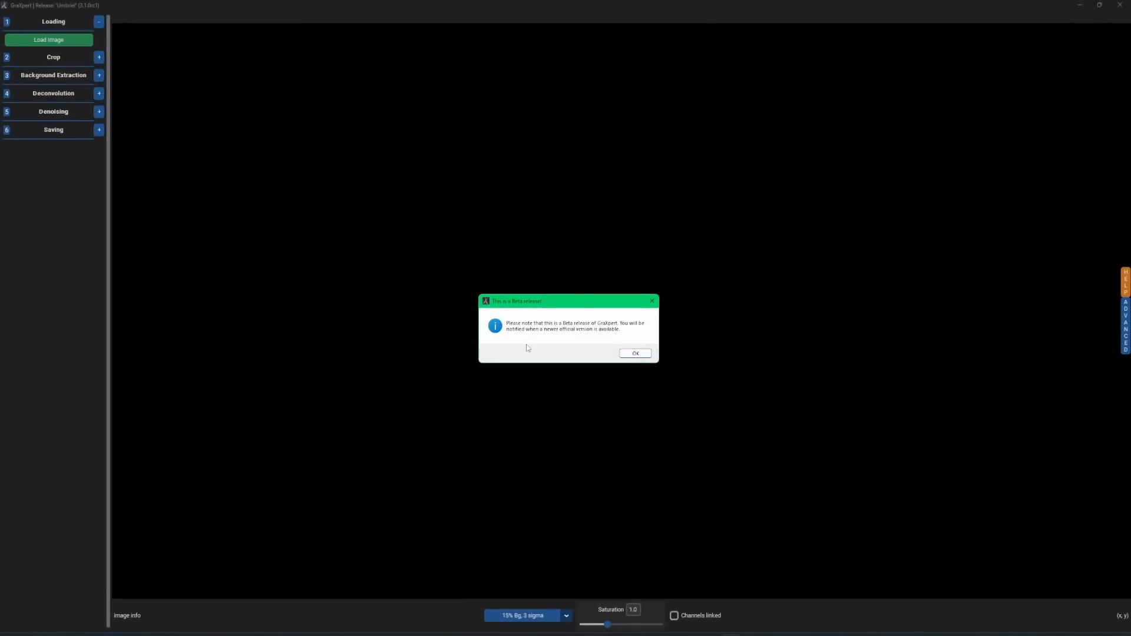
# Step: Dismiss the beta notice and load the nebula star-field image
pyautogui.click(635, 354)
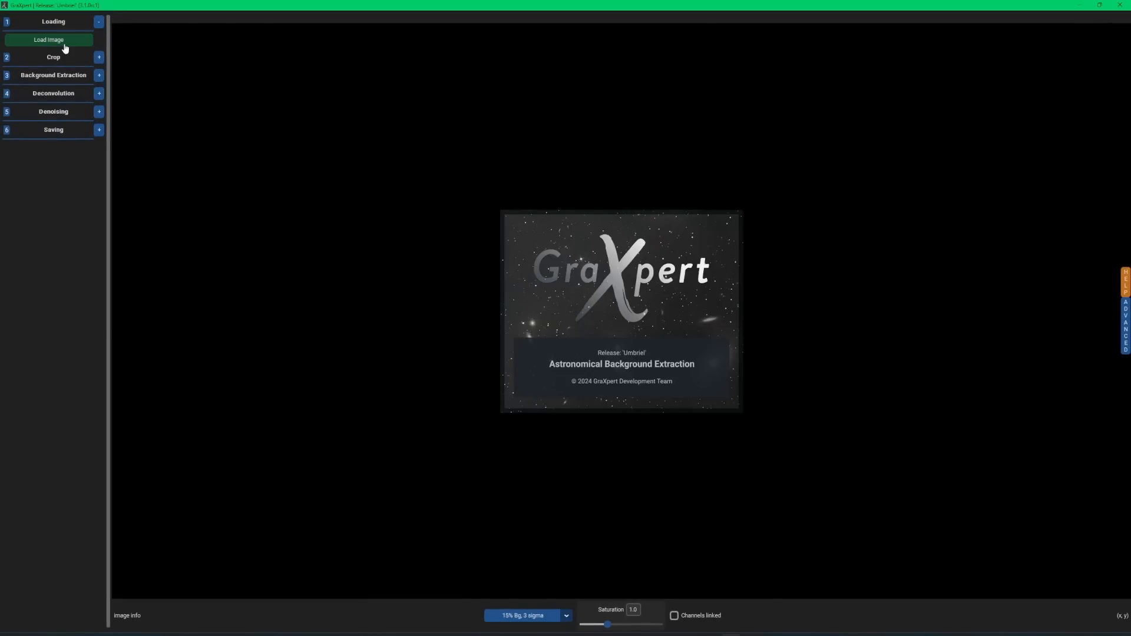
pyautogui.click(54, 40)
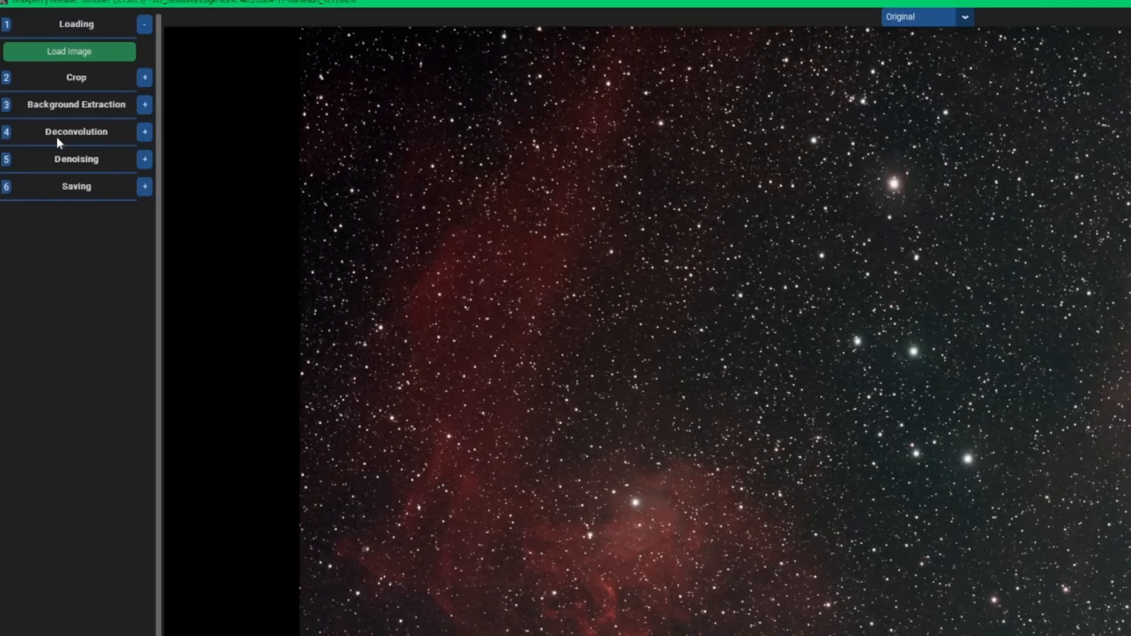
pyautogui.moveTo(145, 135)
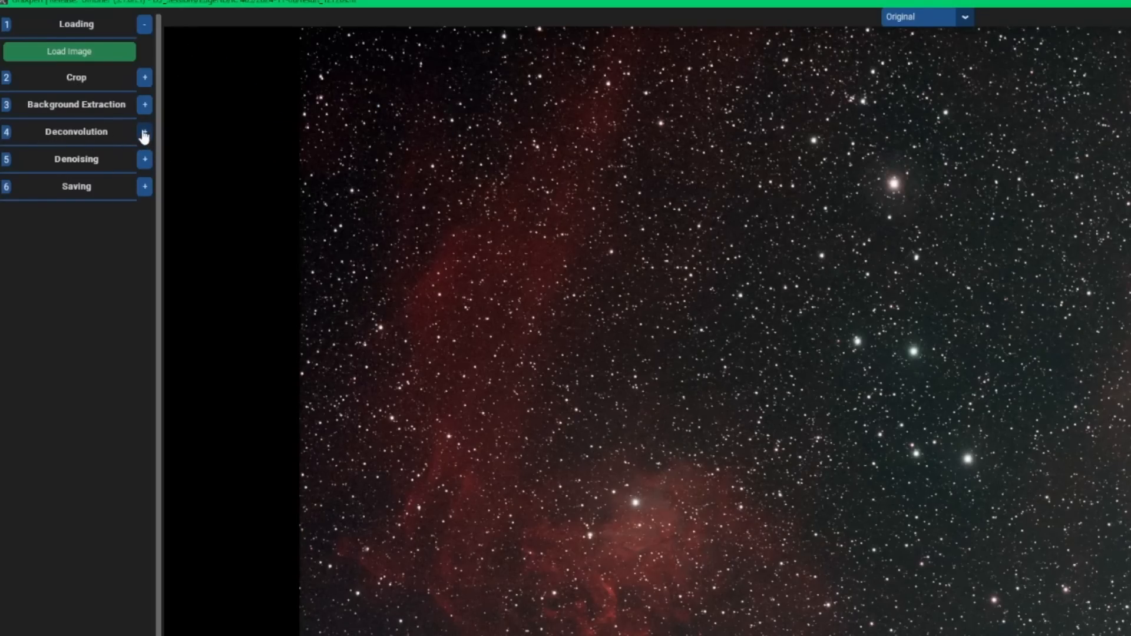
# Step: Expand the Deconvolution section and choose the Object-only method
pyautogui.click(145, 132)
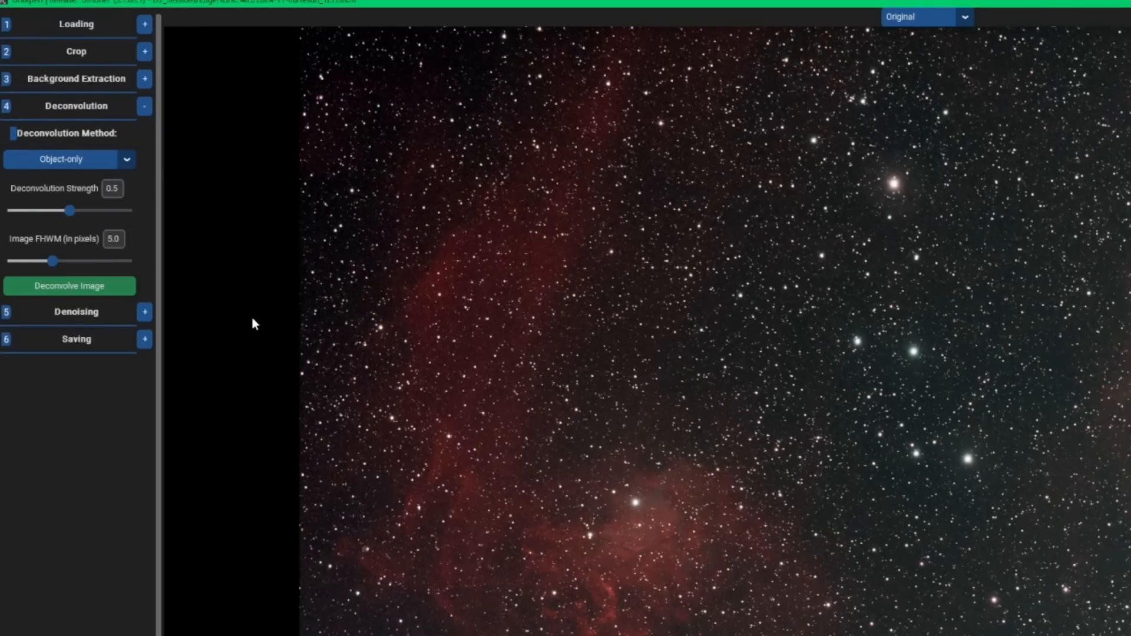
pyautogui.moveTo(262, 364)
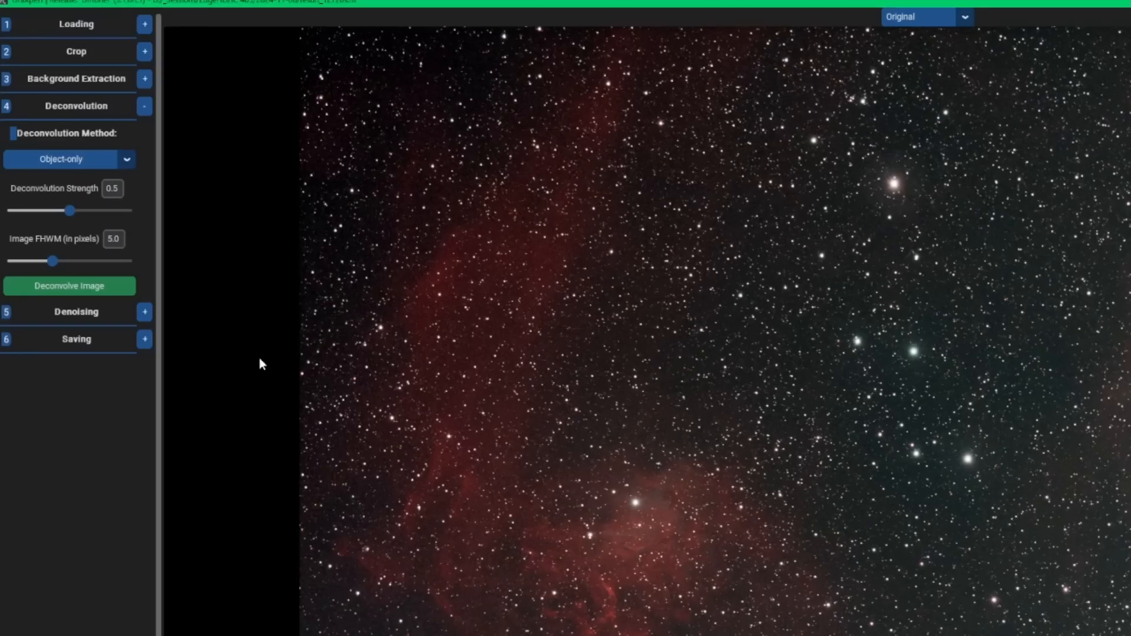
pyautogui.moveTo(134, 163)
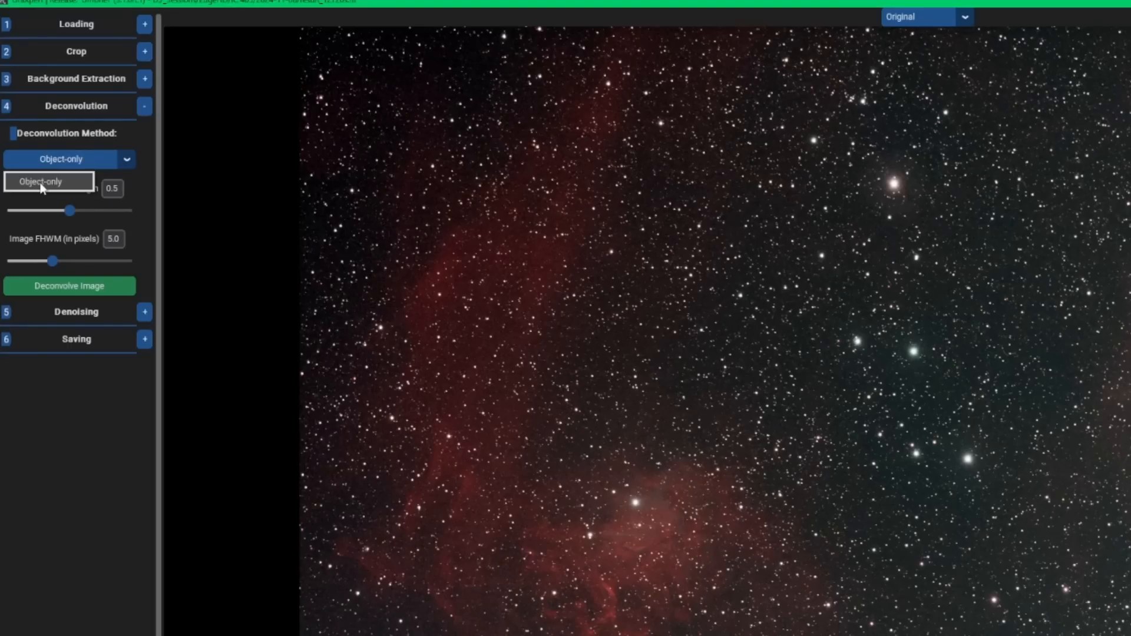
pyautogui.click(49, 182)
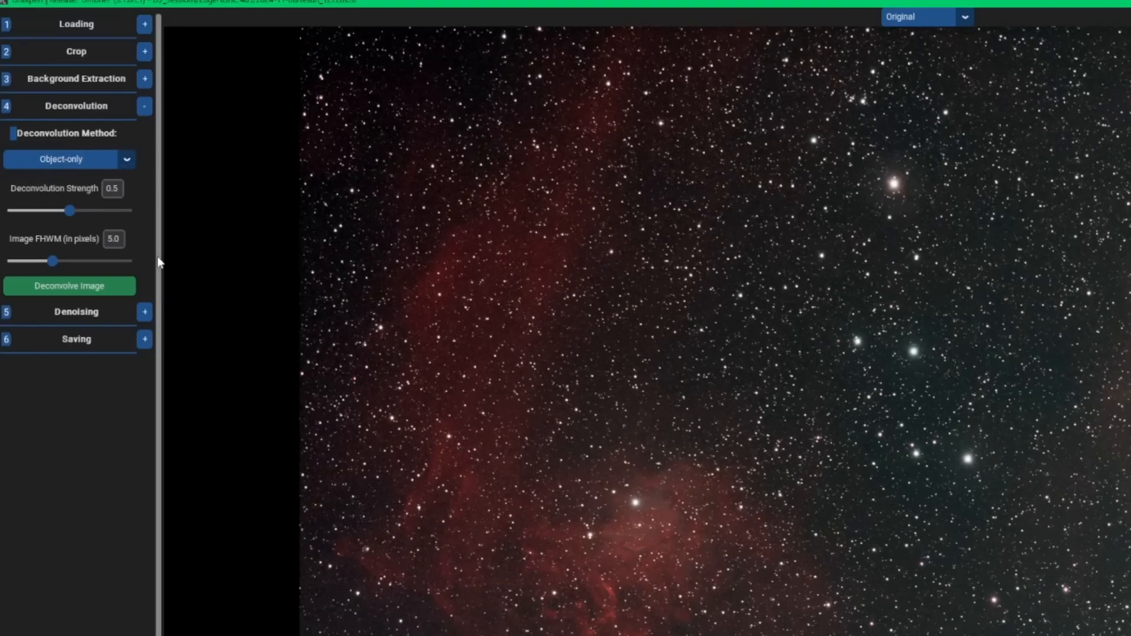
pyautogui.moveTo(162, 211)
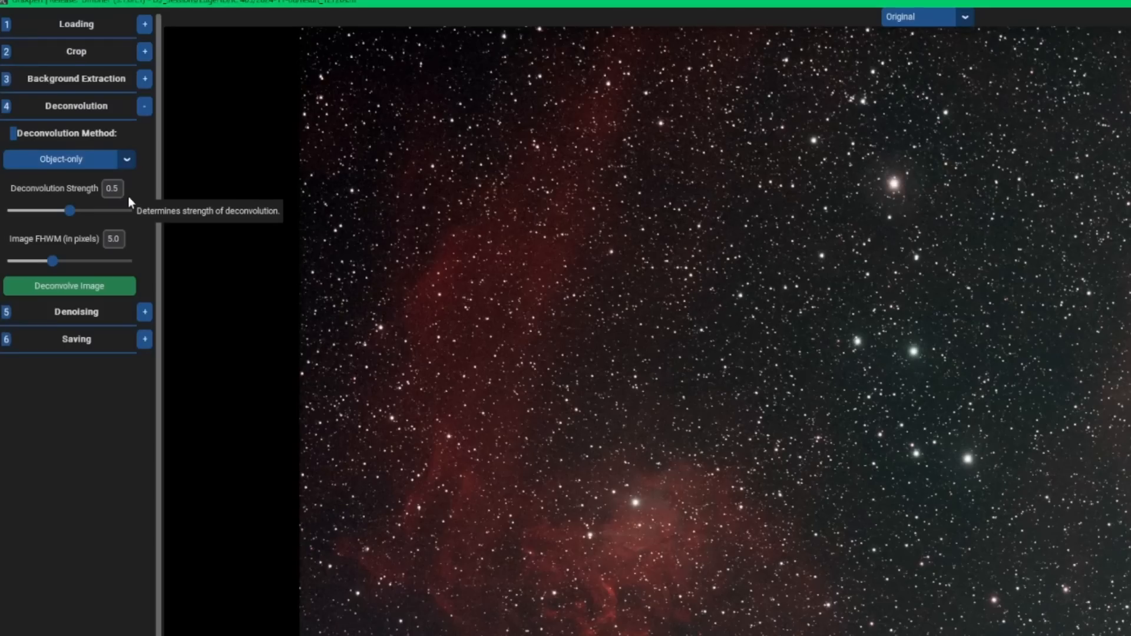
pyautogui.moveTo(127, 207)
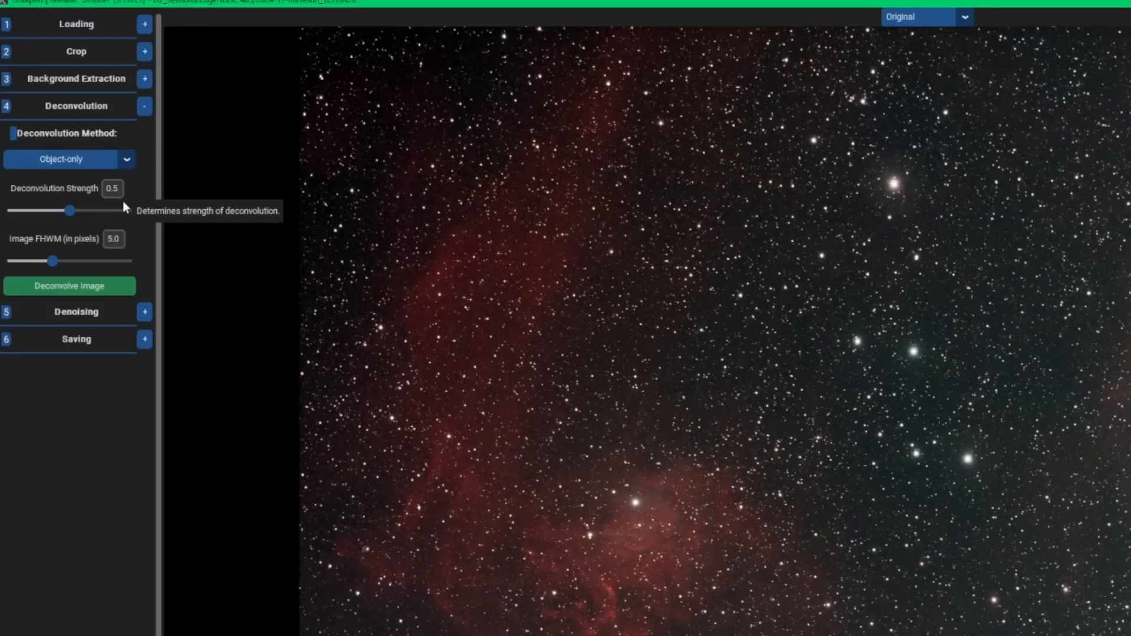
pyautogui.moveTo(128, 213)
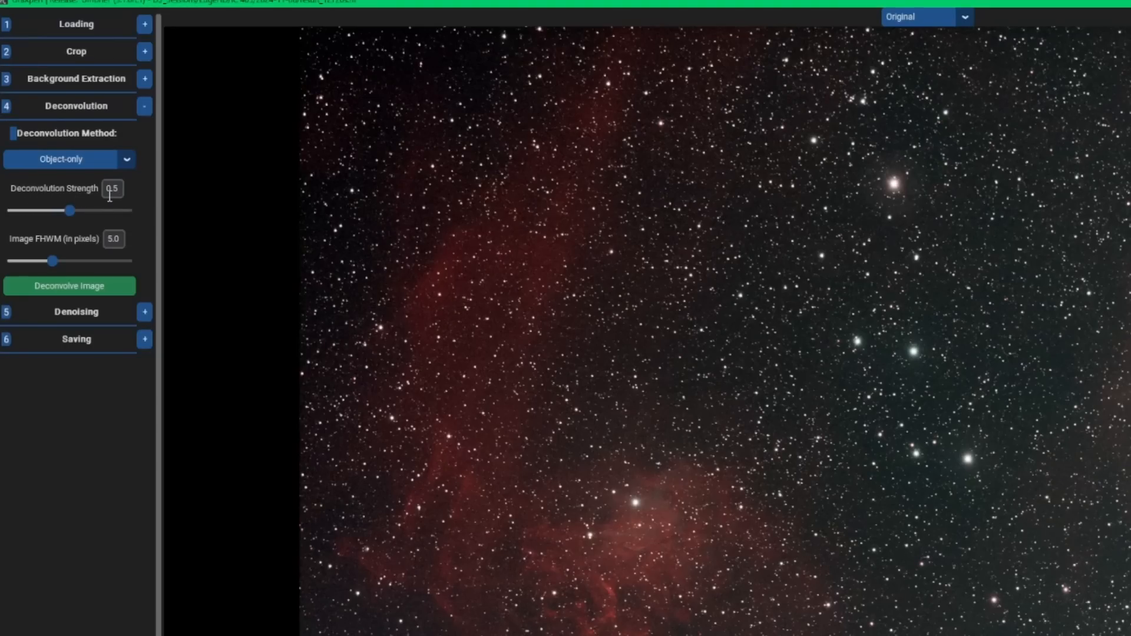
pyautogui.moveTo(64, 248)
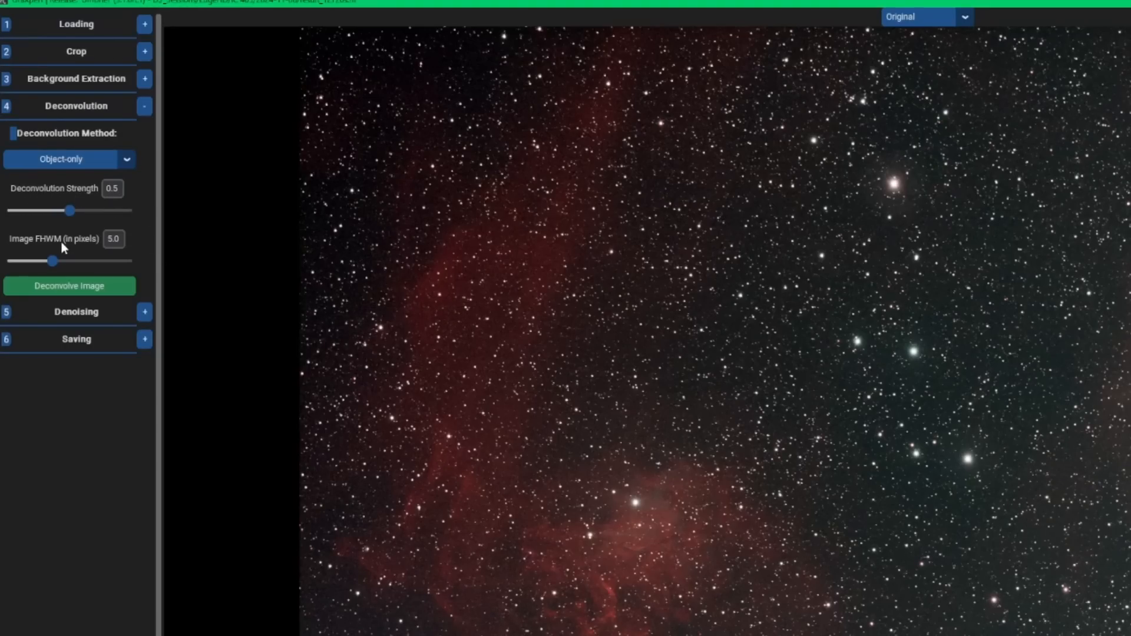
pyautogui.moveTo(165, 270)
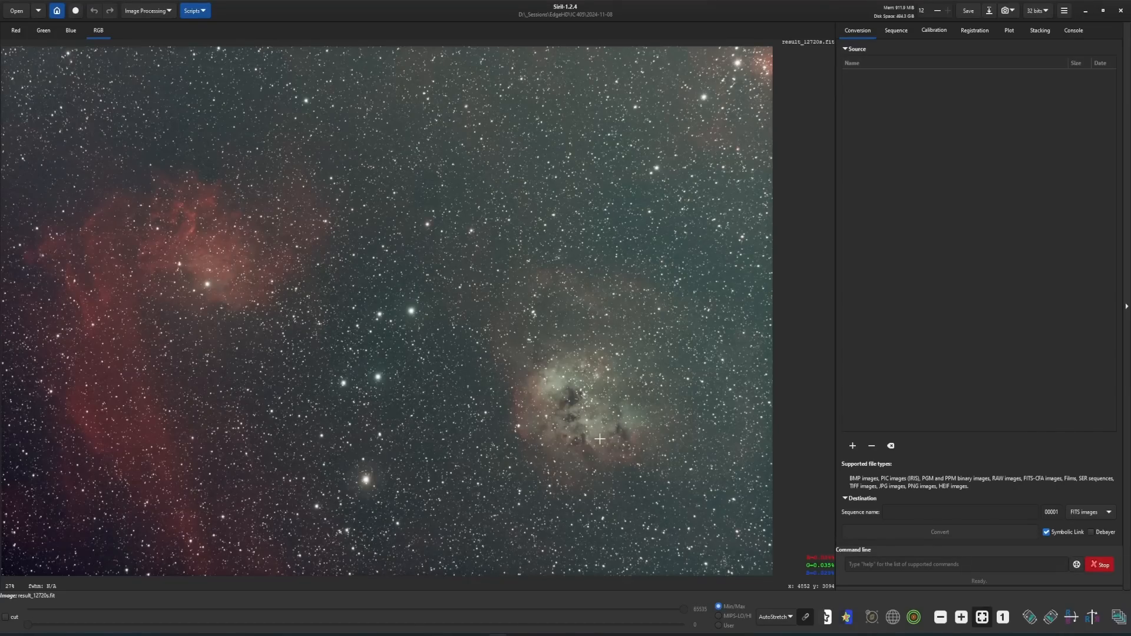
# Step: Bring up Siril's Dynamic PSF window from Image Processing > Star Processing
pyautogui.click(146, 10)
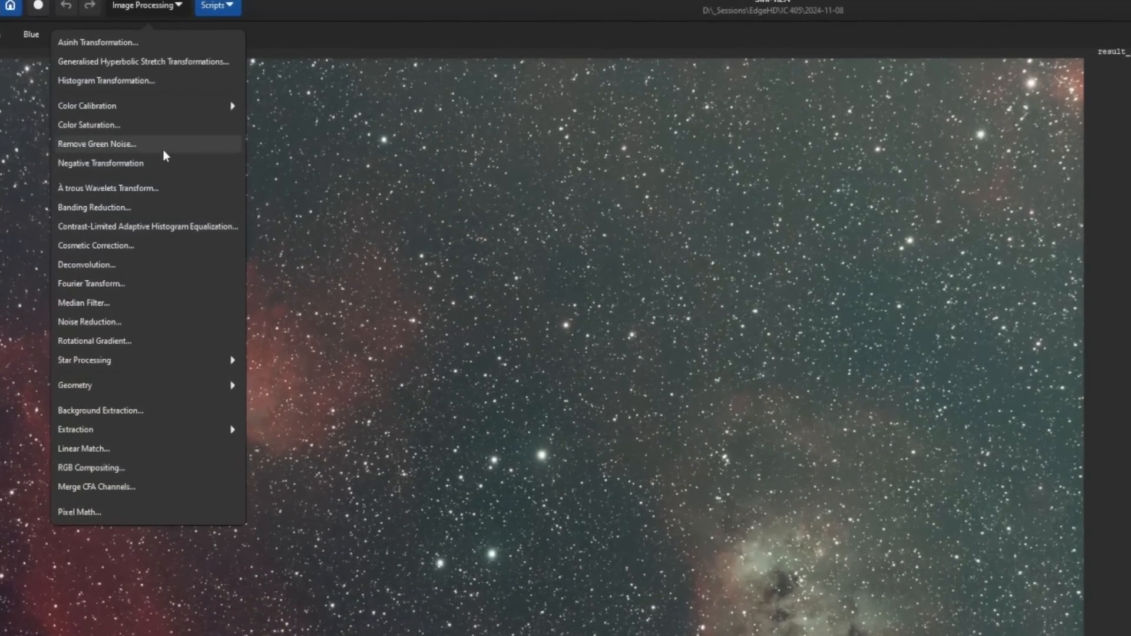
pyautogui.click(84, 360)
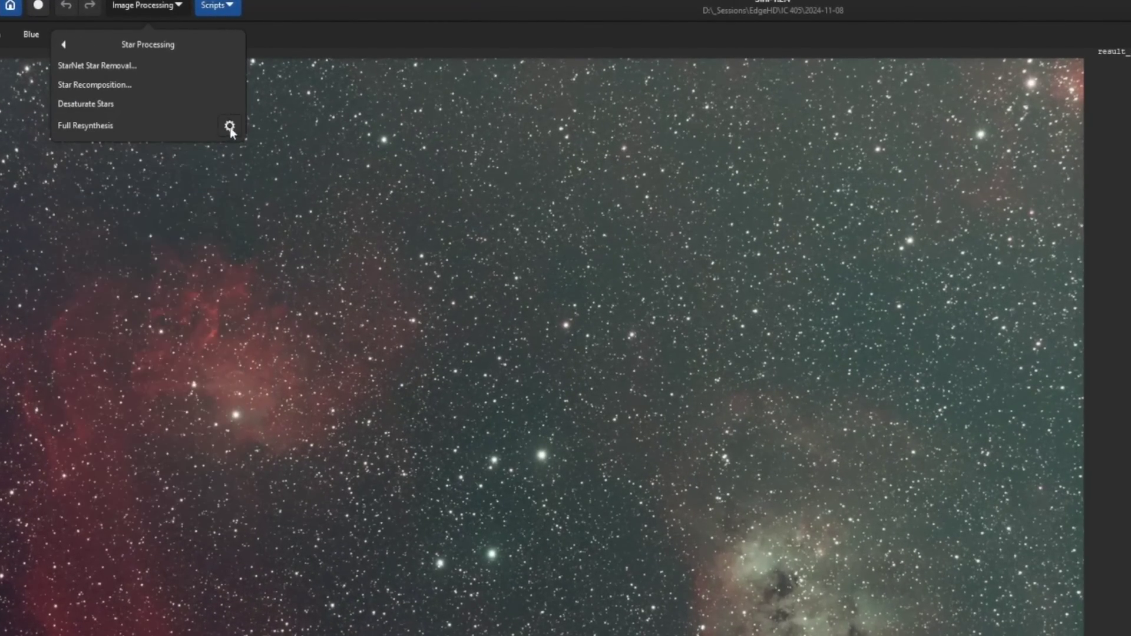
pyautogui.click(230, 125)
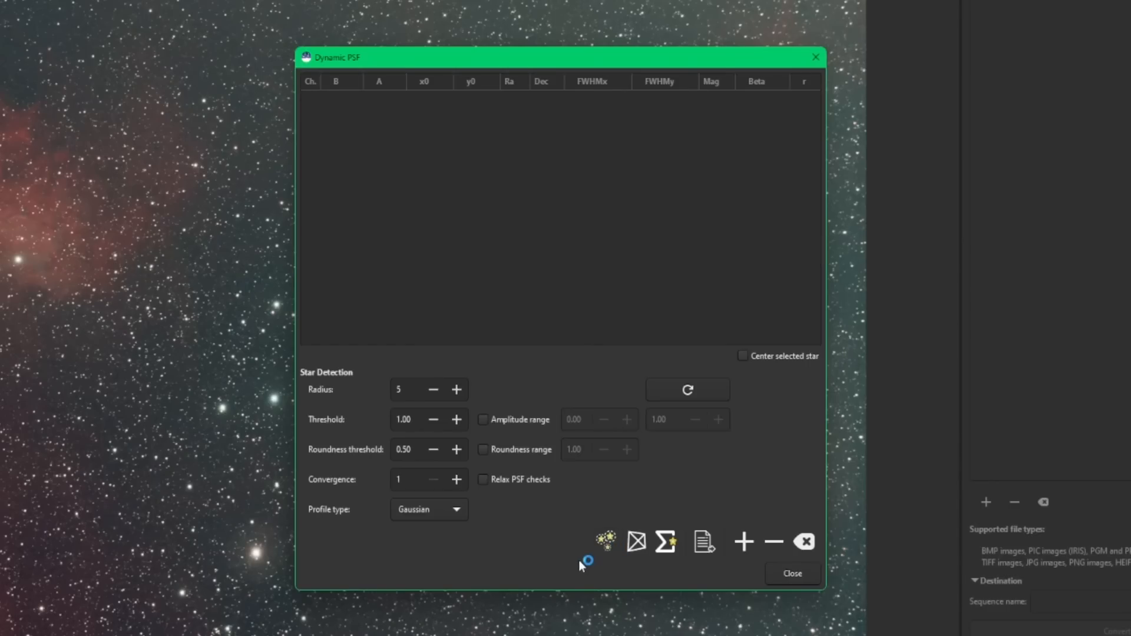
# Step: Detect 15012 stars and read their average PSF, FWHM about 8.07 and 6.99
pyautogui.click(605, 541)
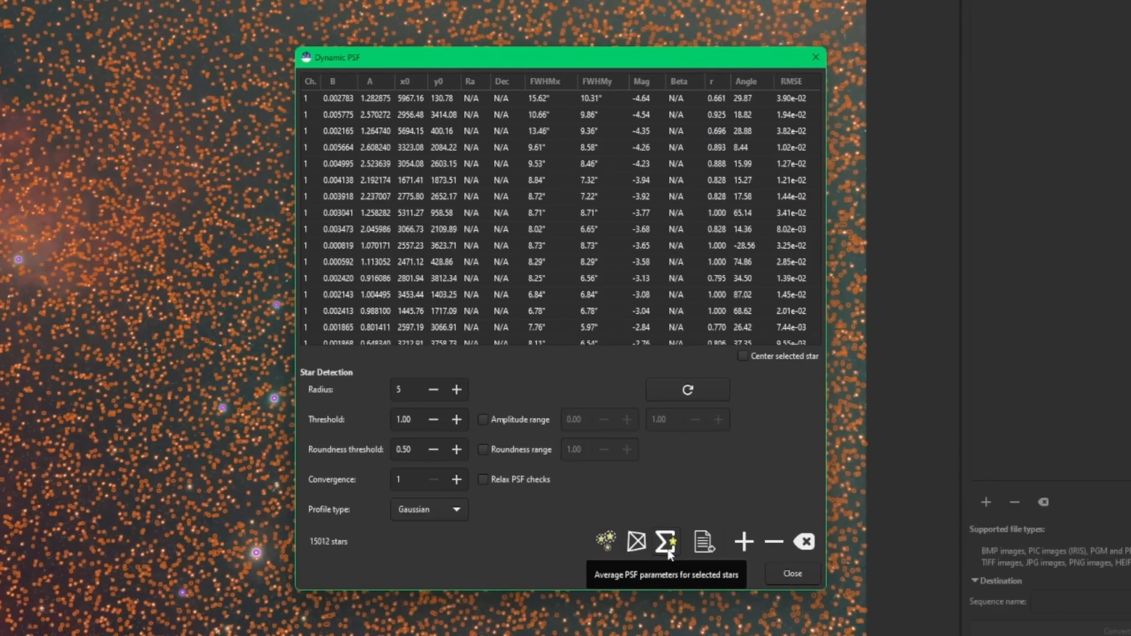
pyautogui.click(665, 542)
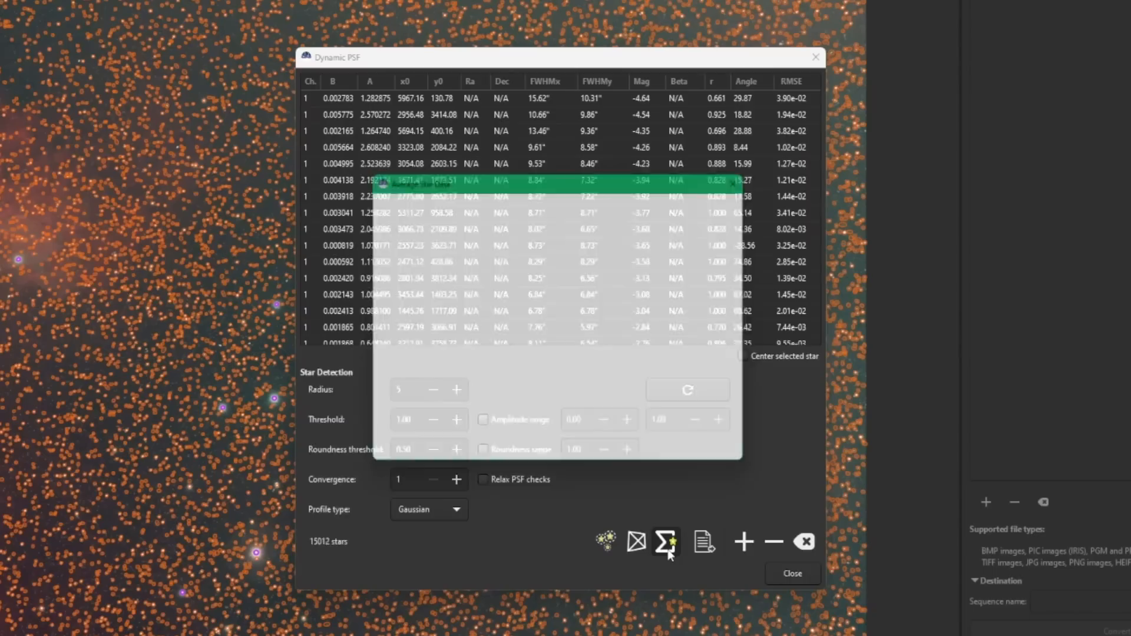
pyautogui.click(666, 542)
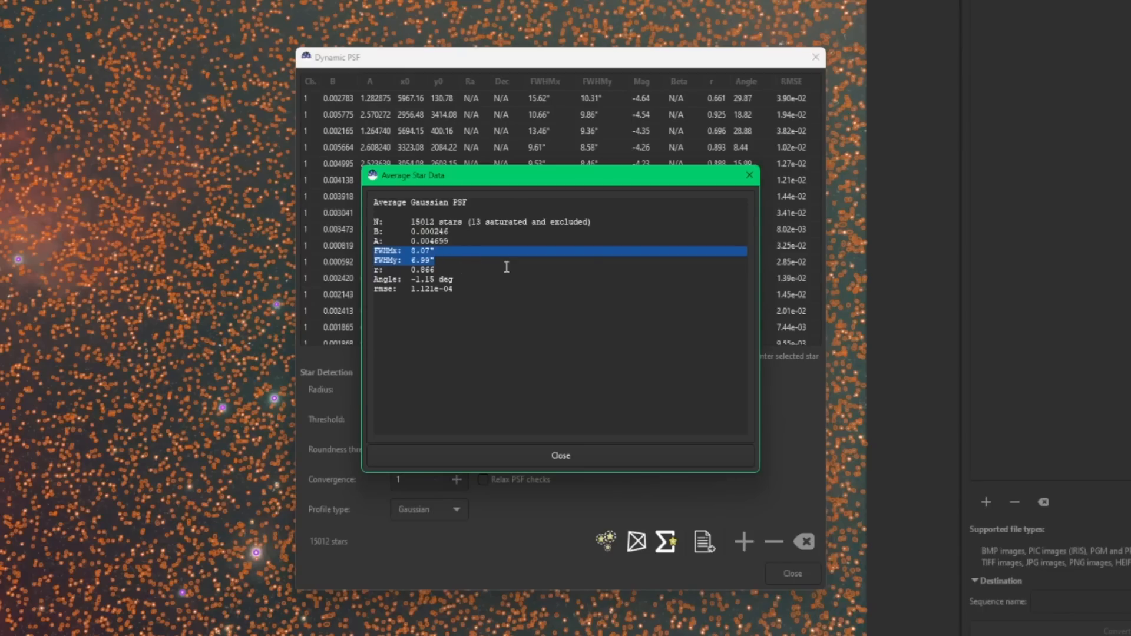
pyautogui.moveTo(594, 284)
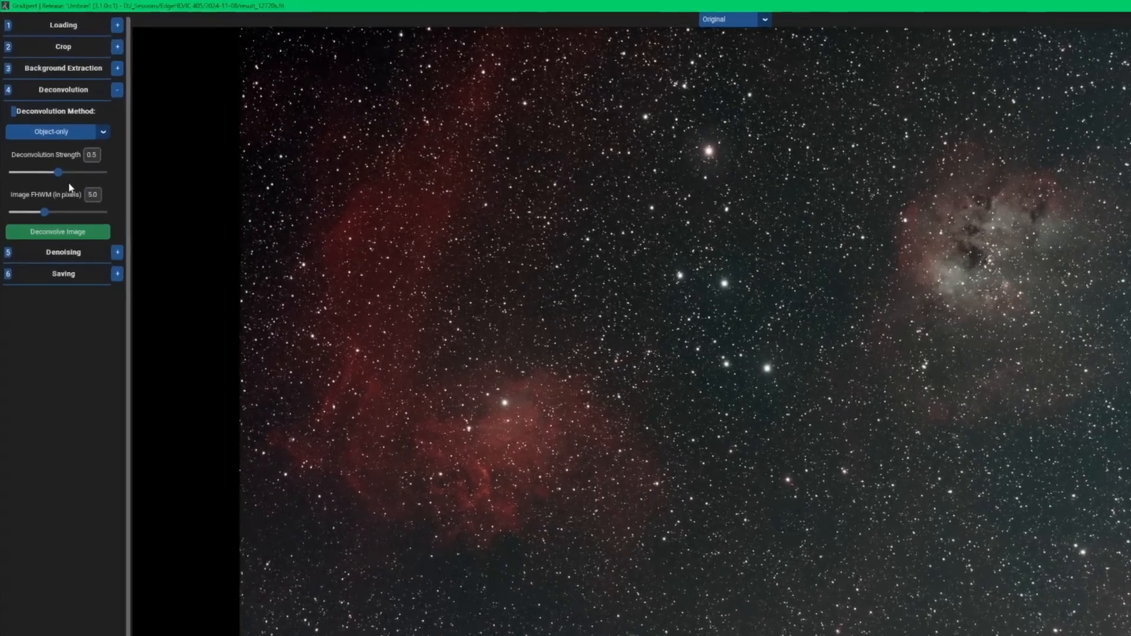
# Step: Set the image FWHM to 7.5 pixels and attempt the deconvolution
pyautogui.moveTo(45, 212); pyautogui.dragTo(78, 269)
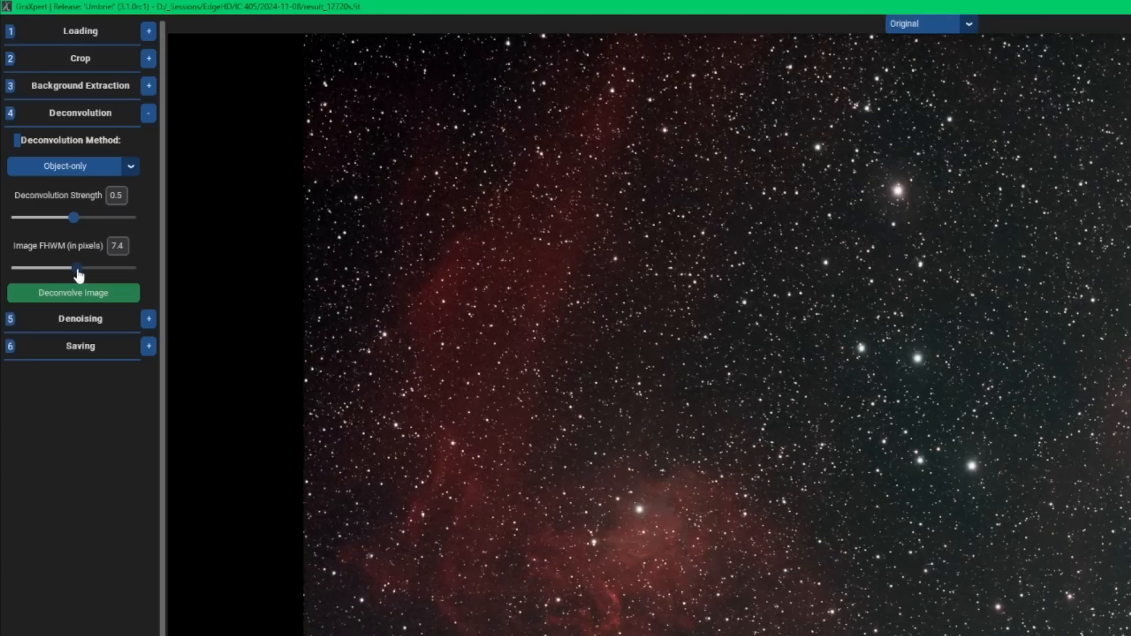
pyautogui.moveTo(78, 268); pyautogui.dragTo(79, 269)
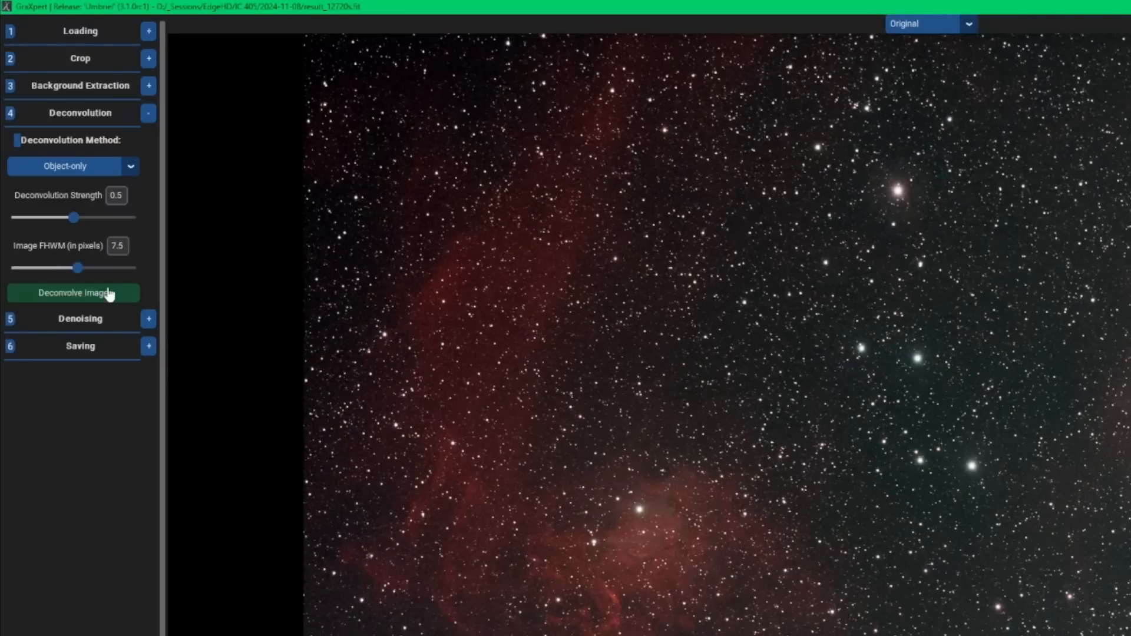
pyautogui.click(74, 292)
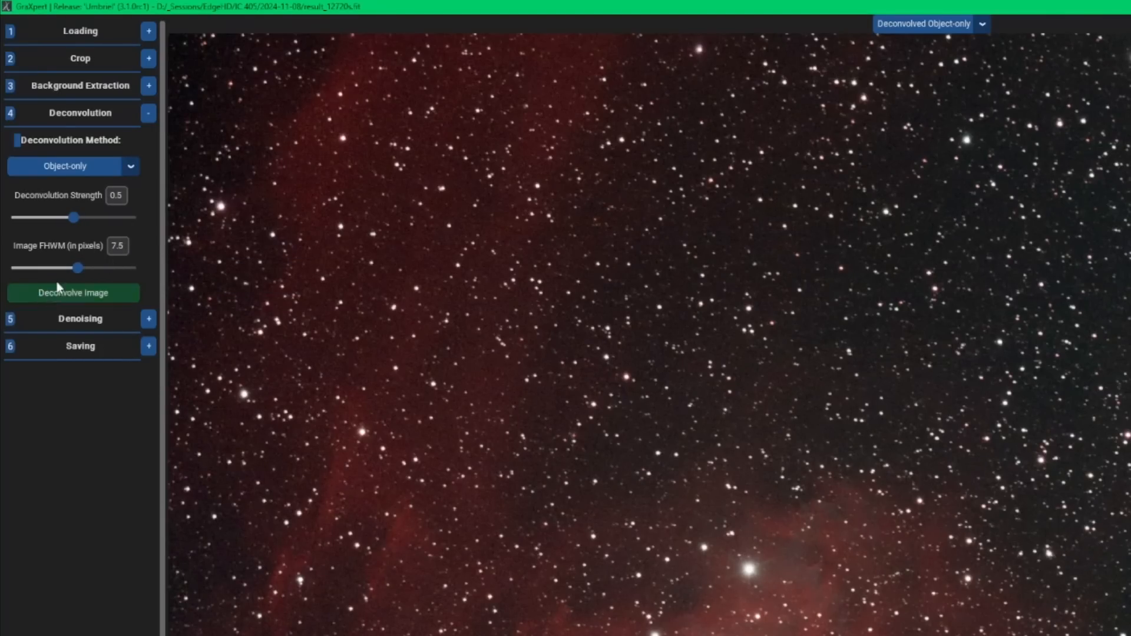
# Step: Sweep the FWHM slider, settle it near 7.4 pixels and run deconvolution again
pyautogui.moveTo(79, 268); pyautogui.dragTo(45, 267)
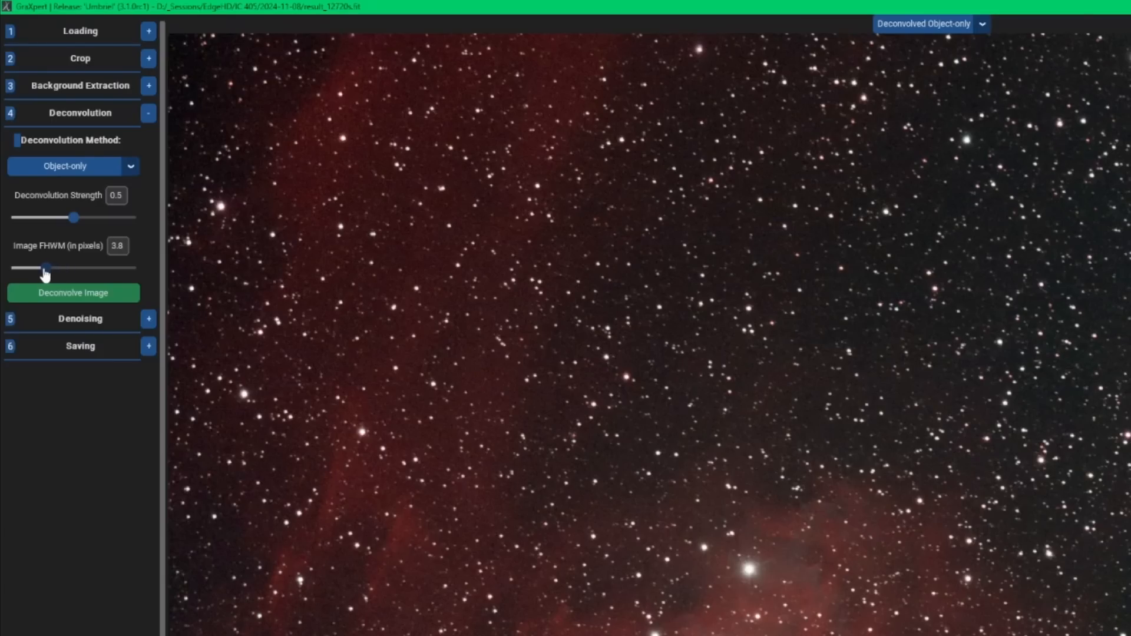
pyautogui.moveTo(47, 267); pyautogui.dragTo(41, 268)
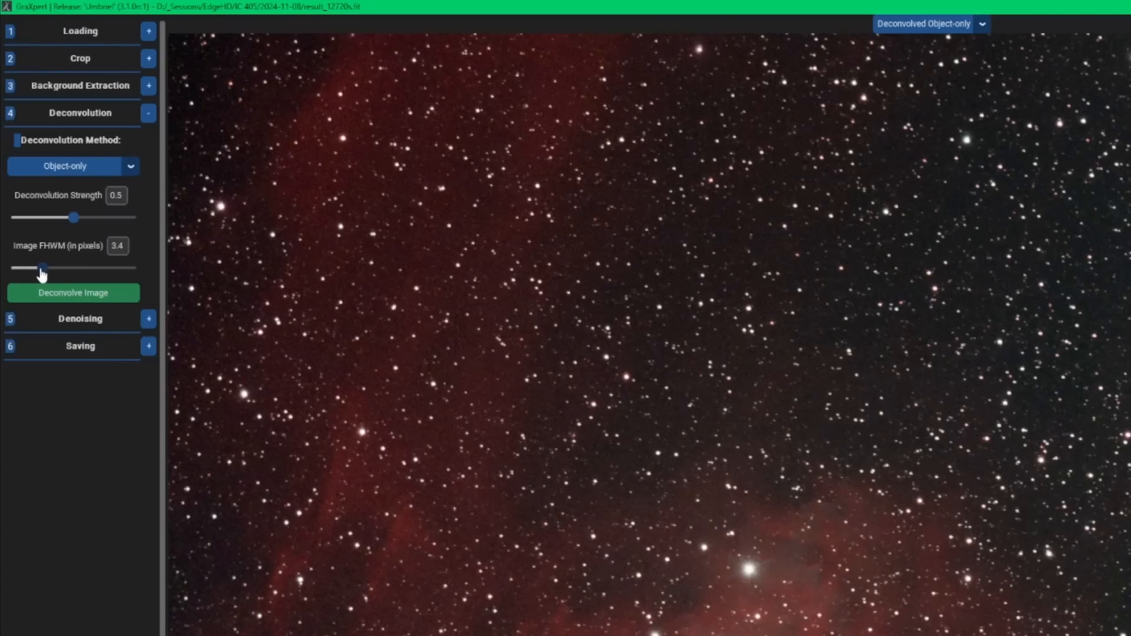
pyautogui.moveTo(41, 267); pyautogui.dragTo(79, 268)
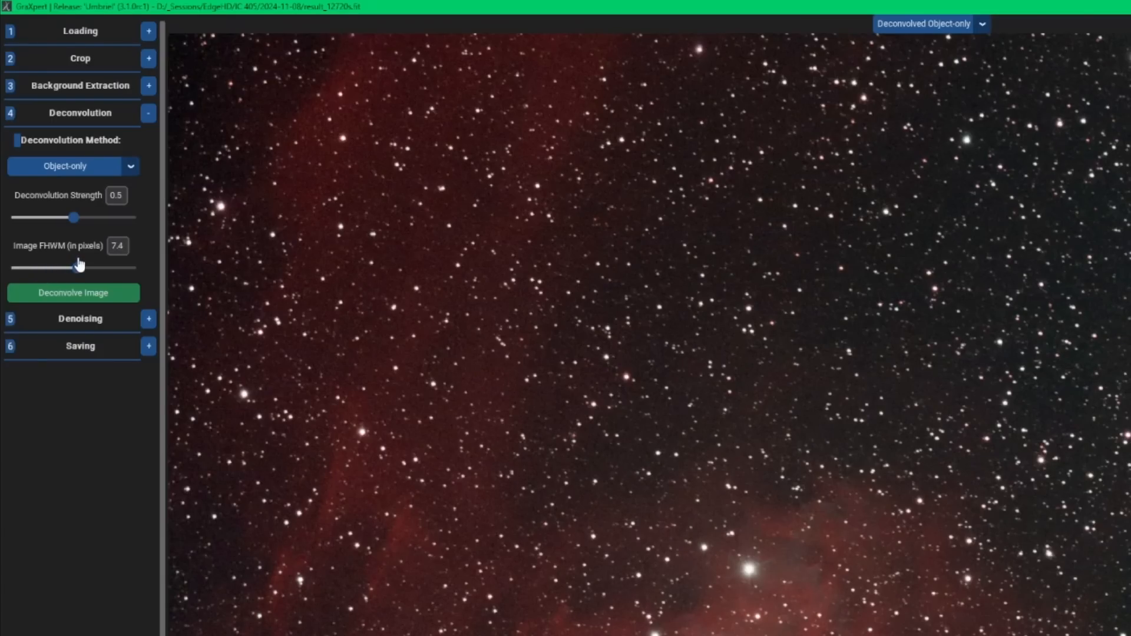
pyautogui.moveTo(79, 268); pyautogui.dragTo(105, 268)
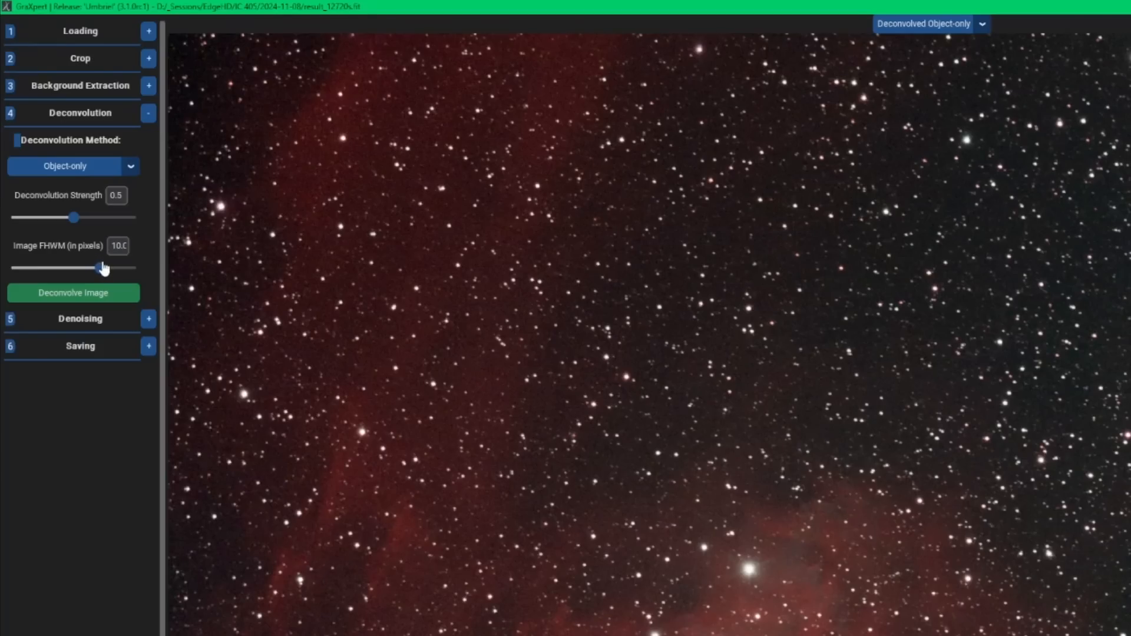
pyautogui.moveTo(102, 268); pyautogui.dragTo(112, 267)
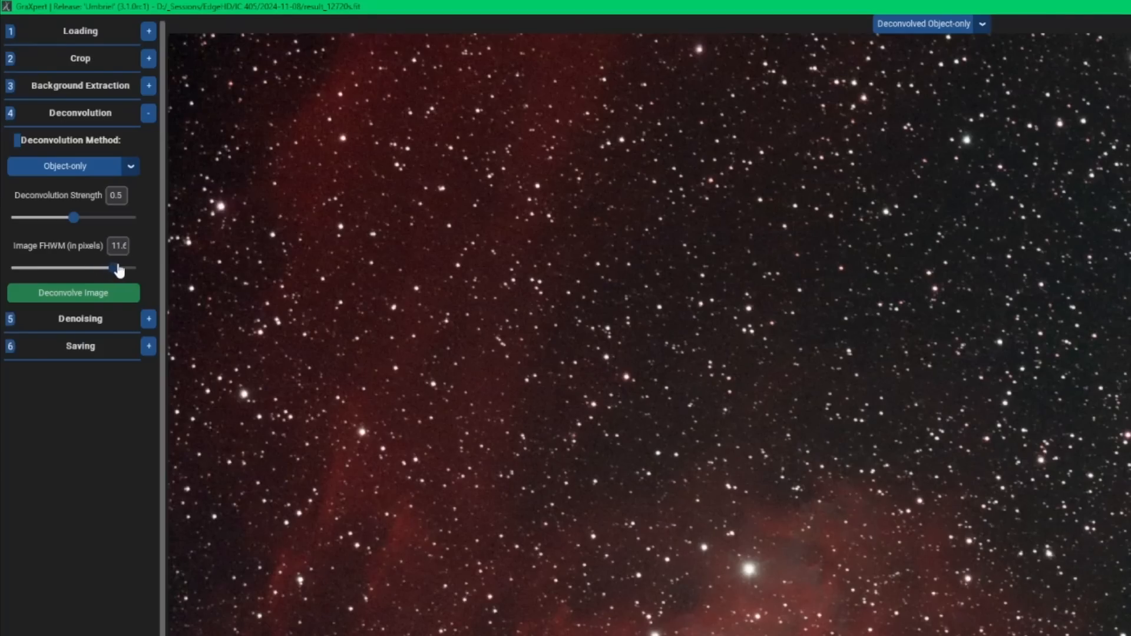
pyautogui.moveTo(112, 269); pyautogui.dragTo(78, 268)
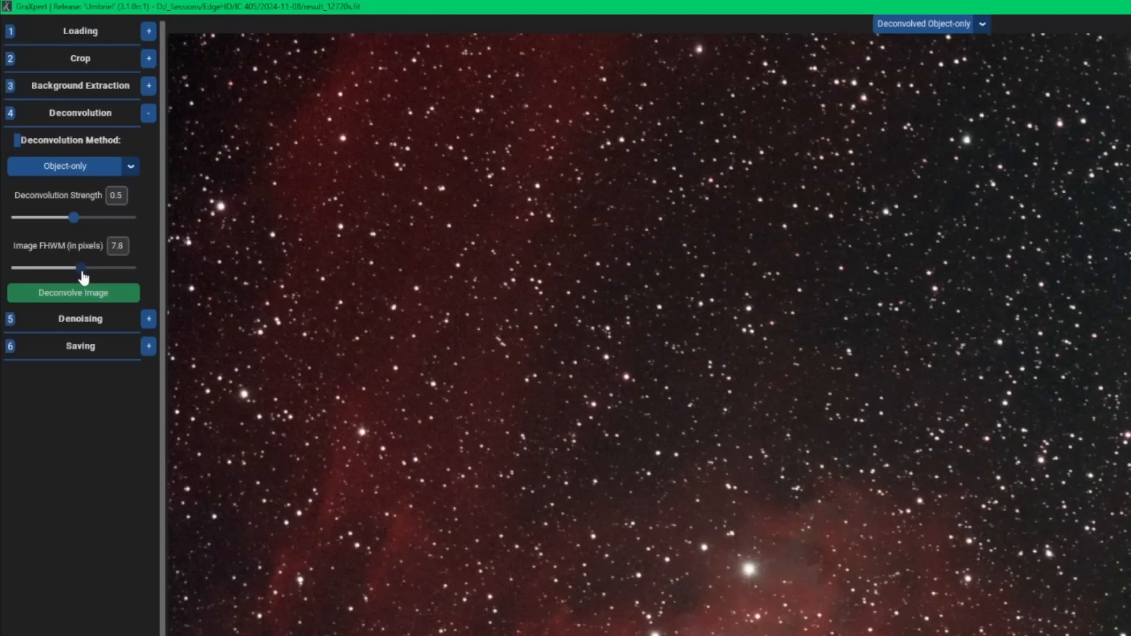
pyautogui.moveTo(81, 267); pyautogui.dragTo(78, 267)
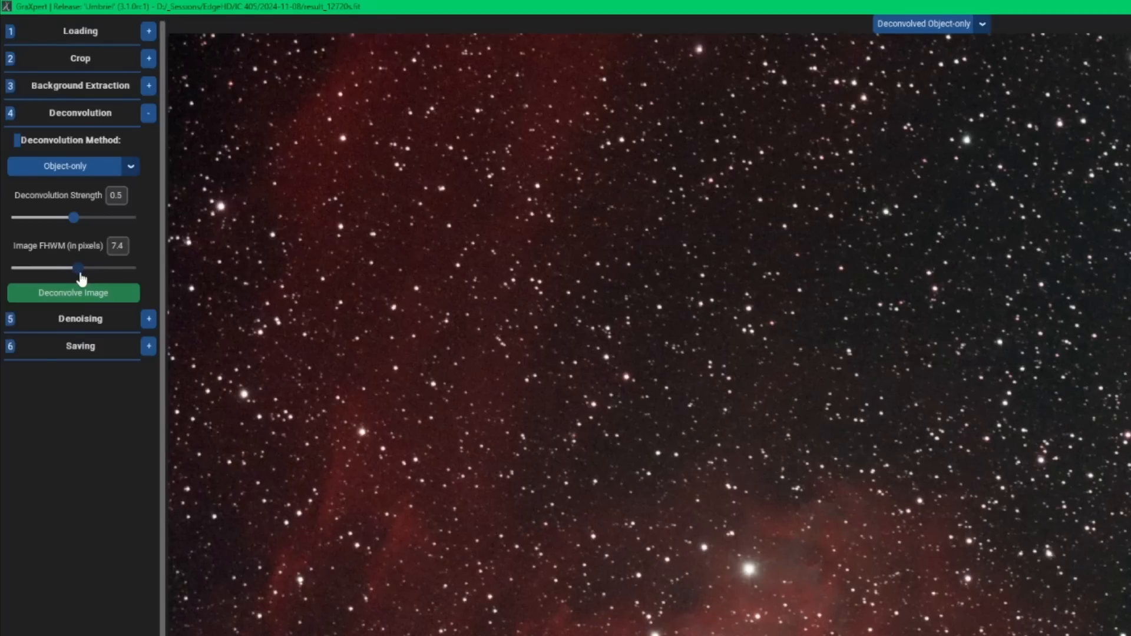
pyautogui.moveTo(77, 269)
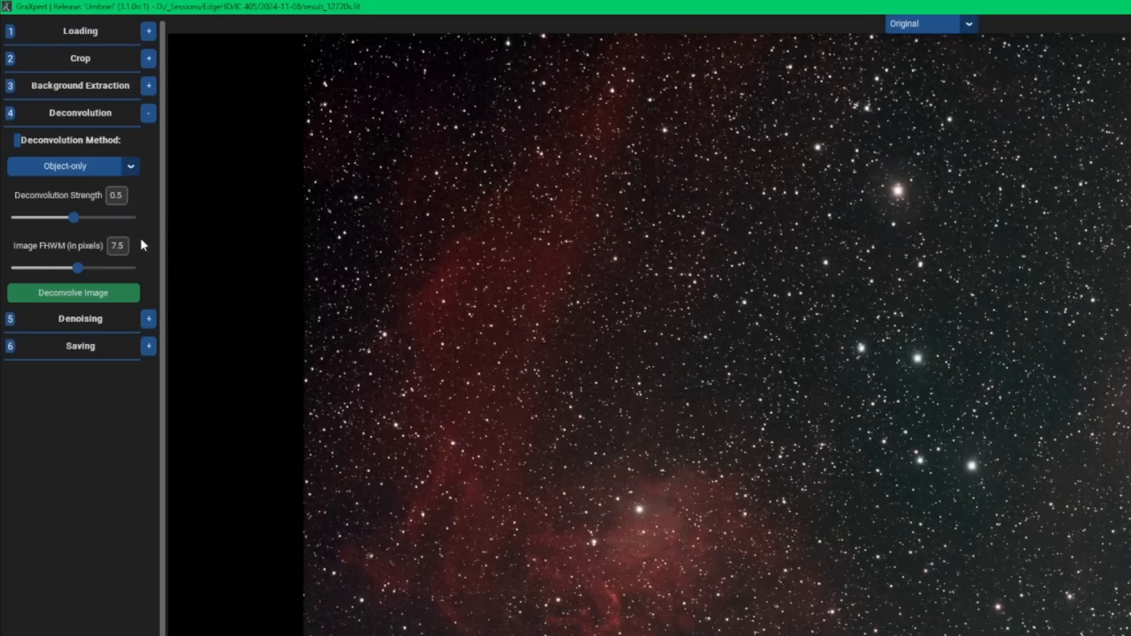
pyautogui.moveTo(147, 309)
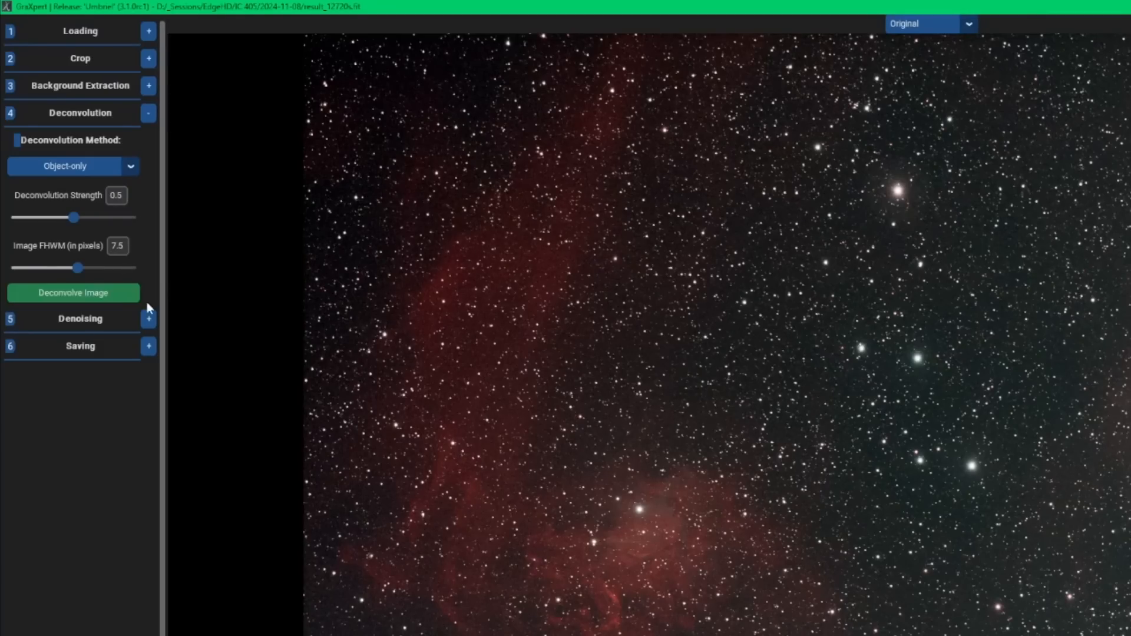
pyautogui.moveTo(99, 306)
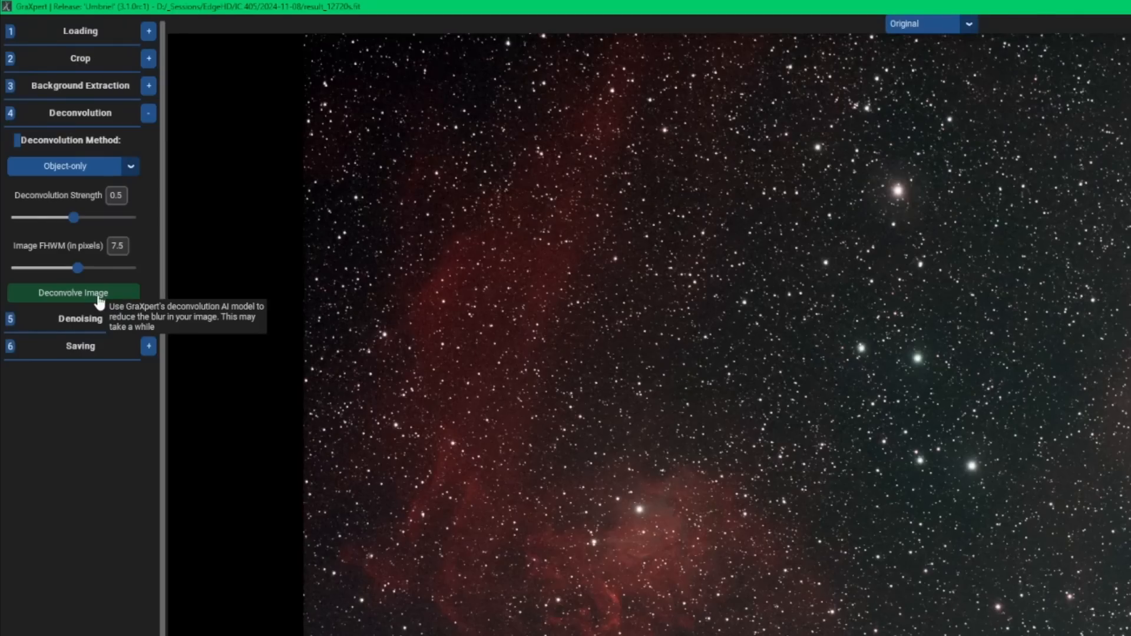
pyautogui.click(73, 293)
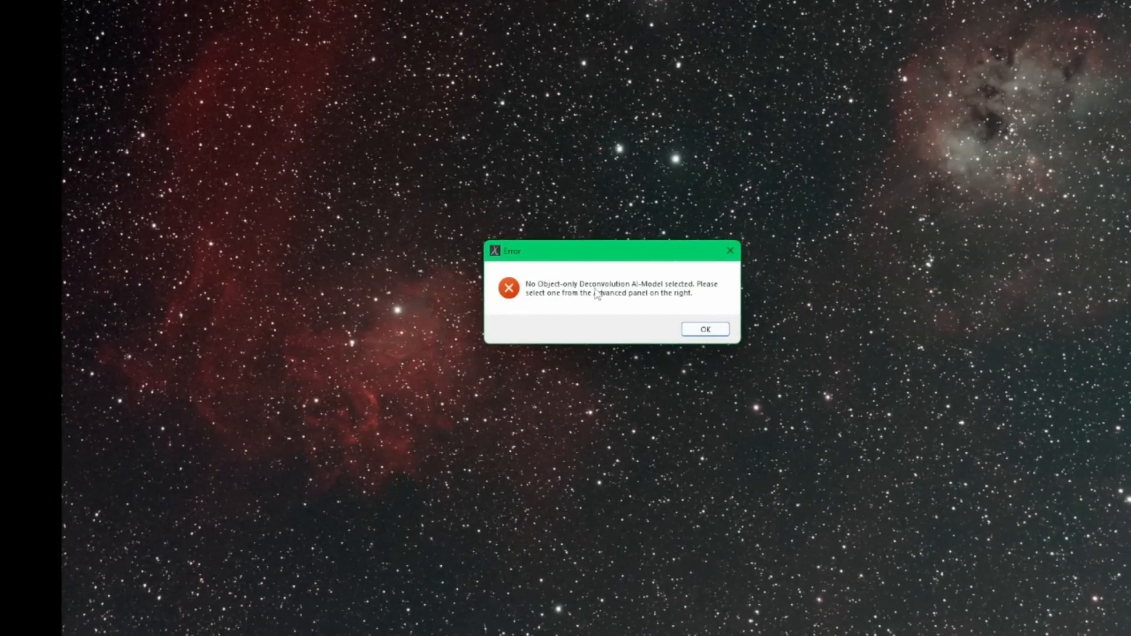
pyautogui.click(705, 330)
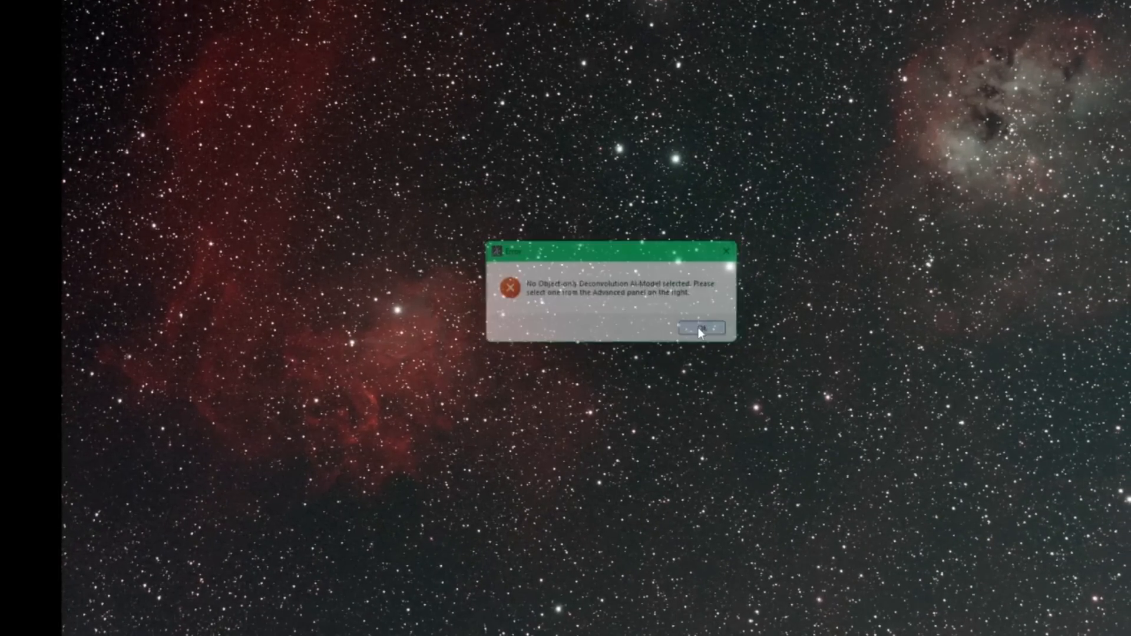
pyautogui.click(701, 327)
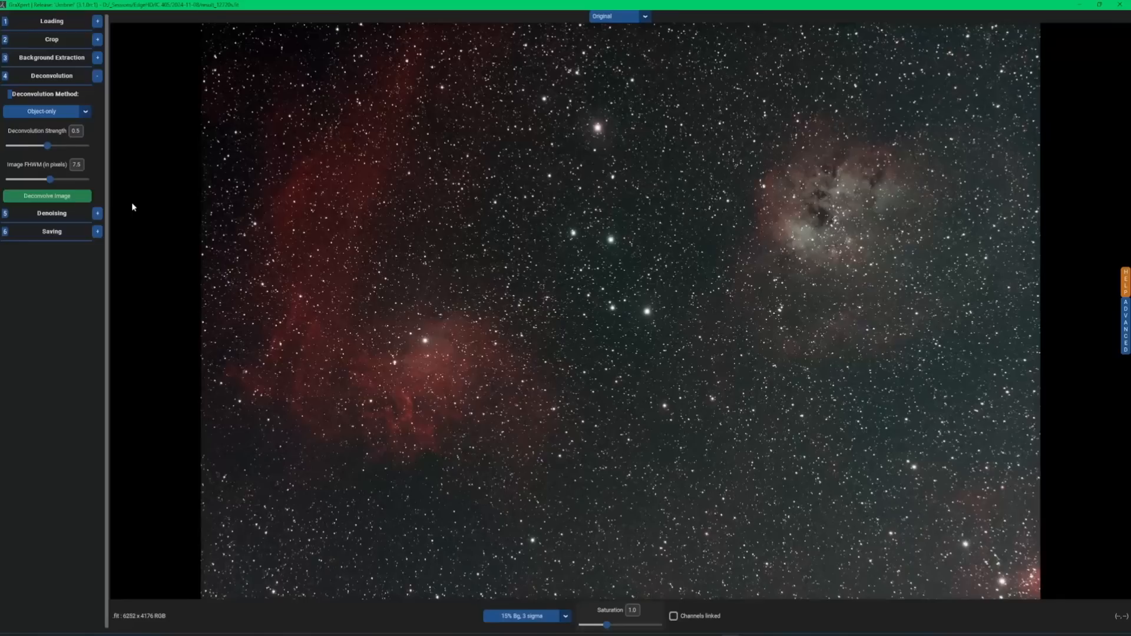
pyautogui.moveTo(49, 200)
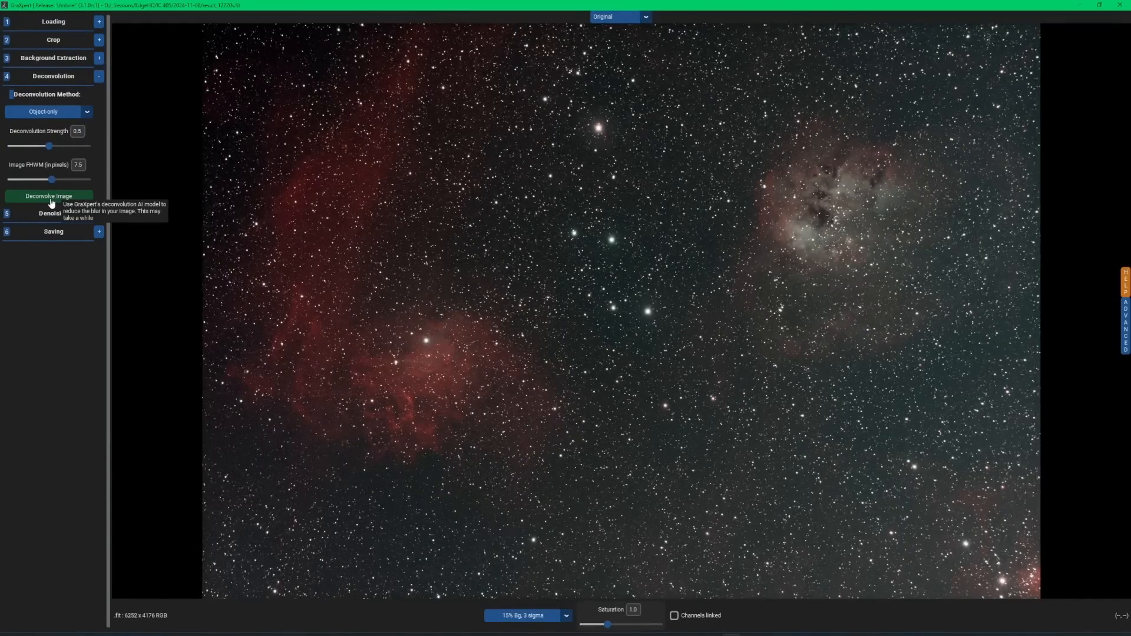
# Step: Run Deconvolve Image and agree to download the Object-only AI model
pyautogui.click(49, 196)
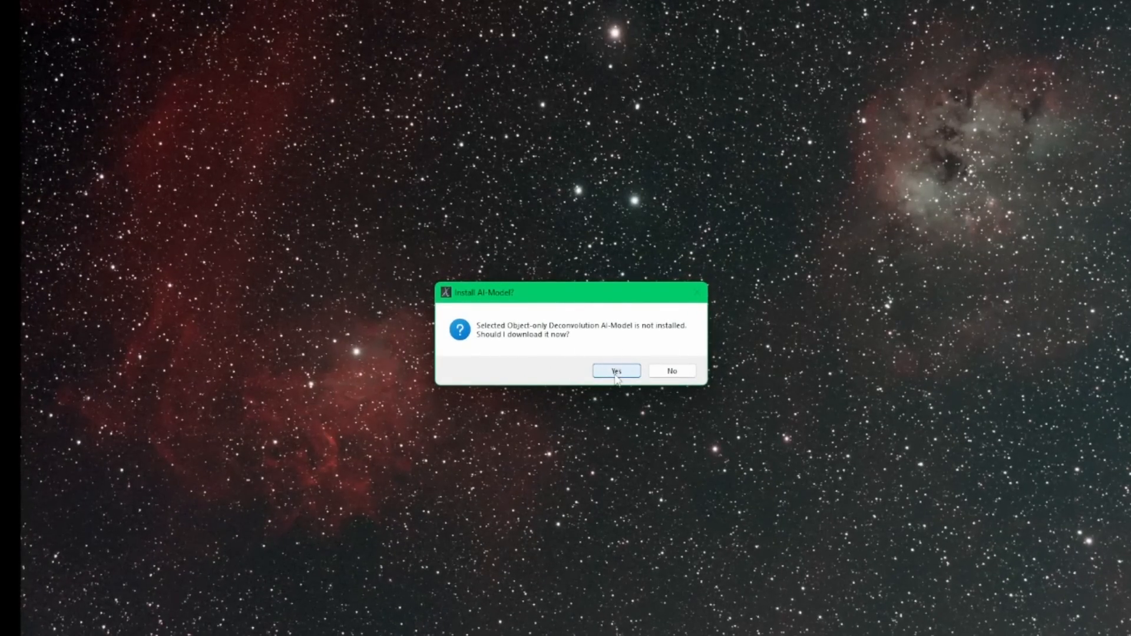
pyautogui.click(616, 370)
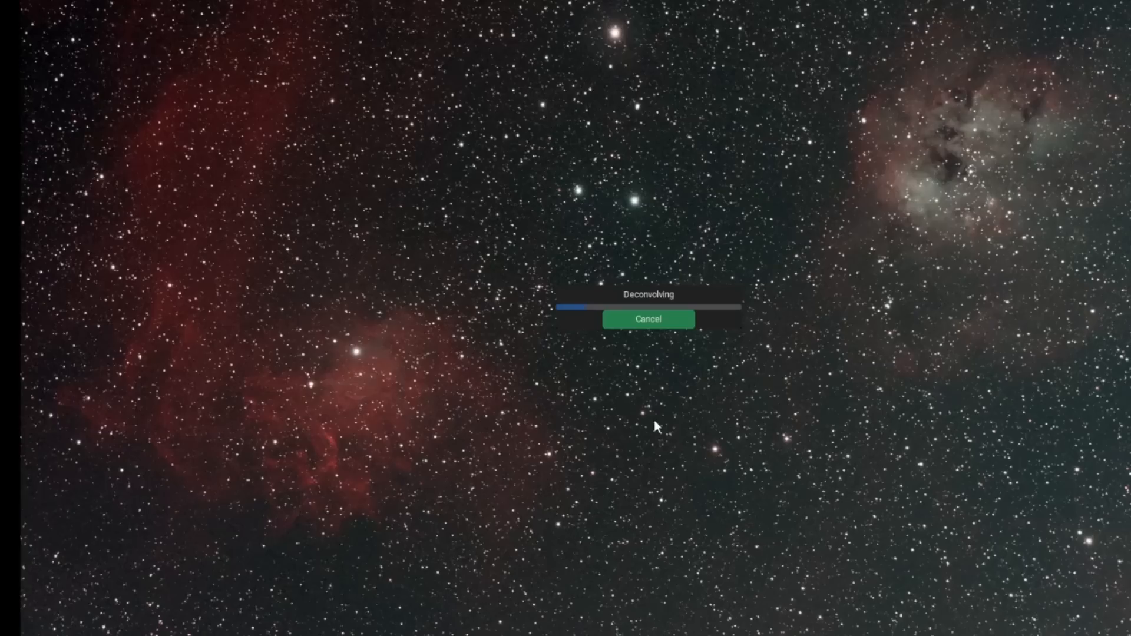
pyautogui.moveTo(758, 392)
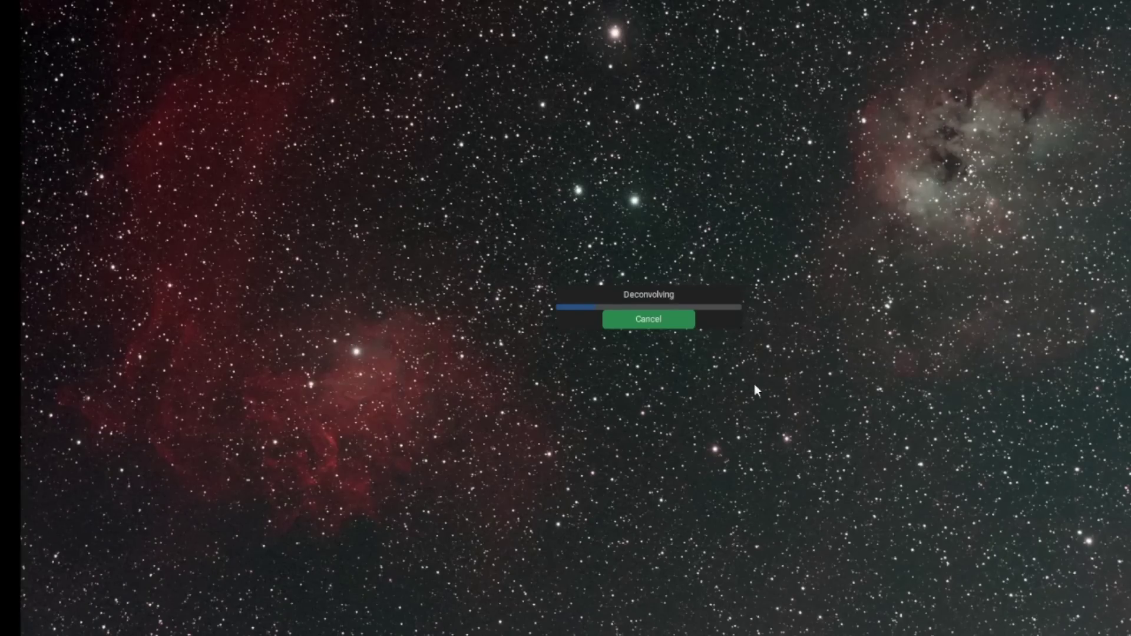
pyautogui.moveTo(852, 410)
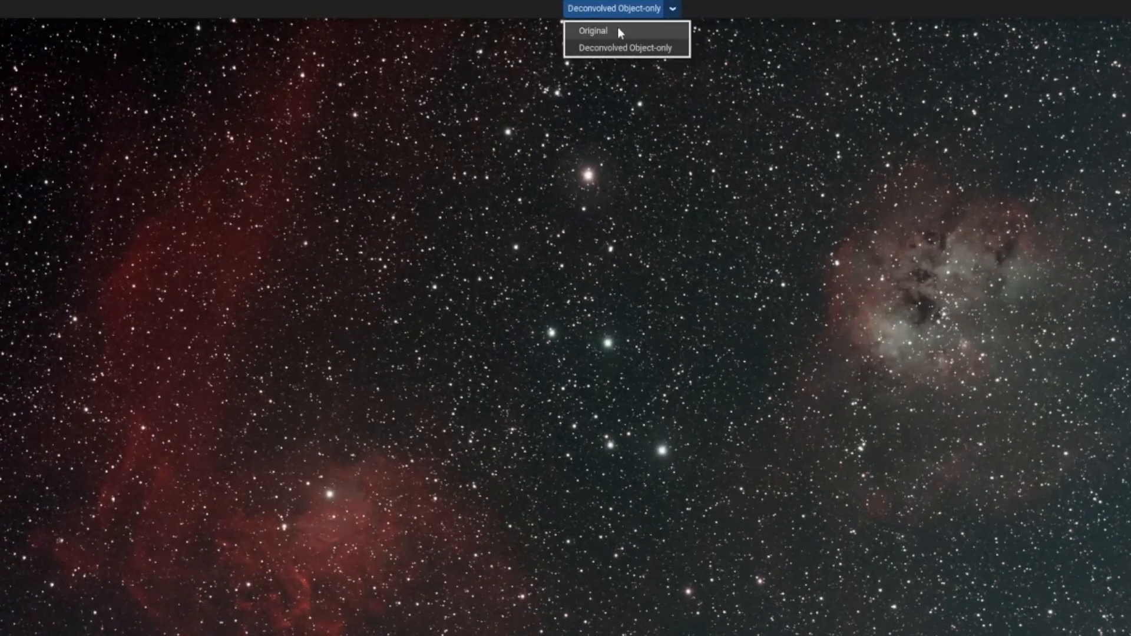
pyautogui.click(594, 31)
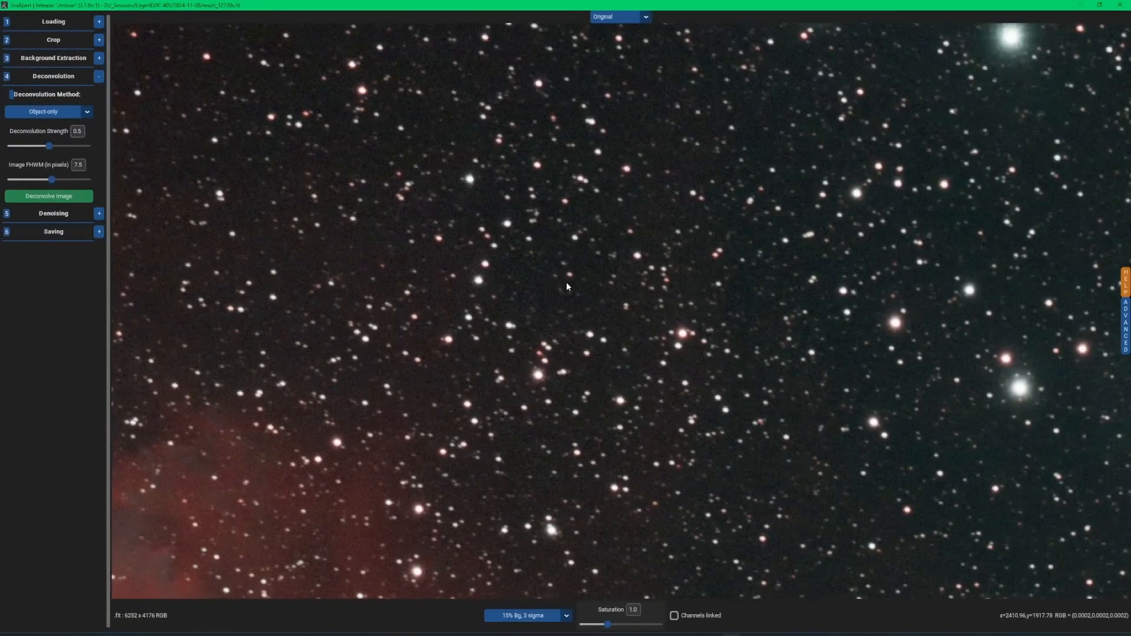
pyautogui.moveTo(646, 17)
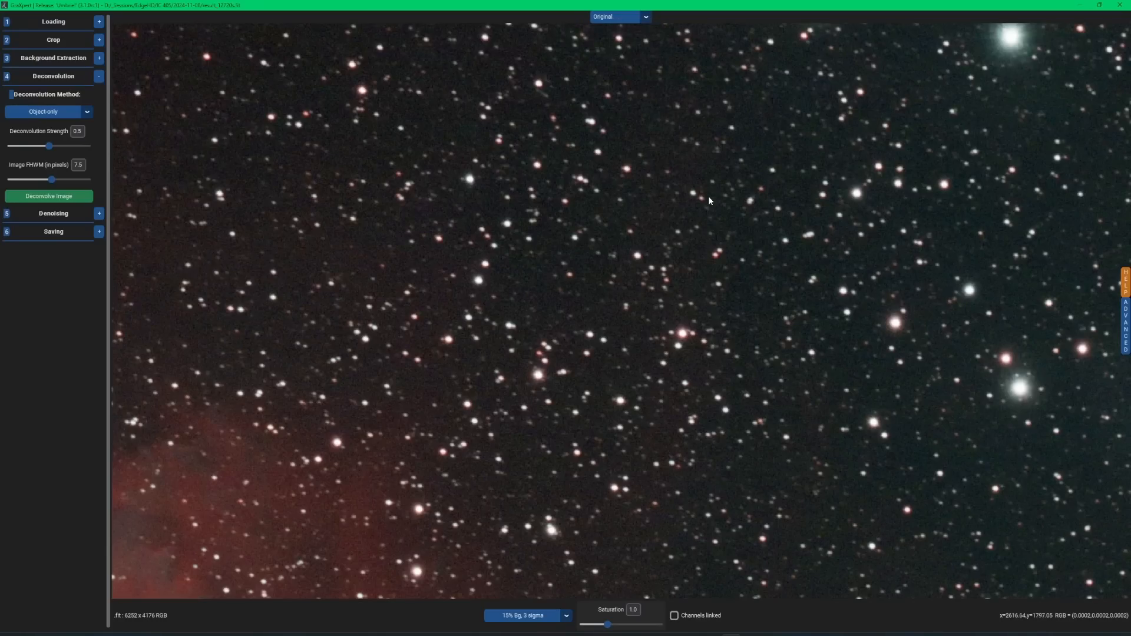
pyautogui.click(49, 196)
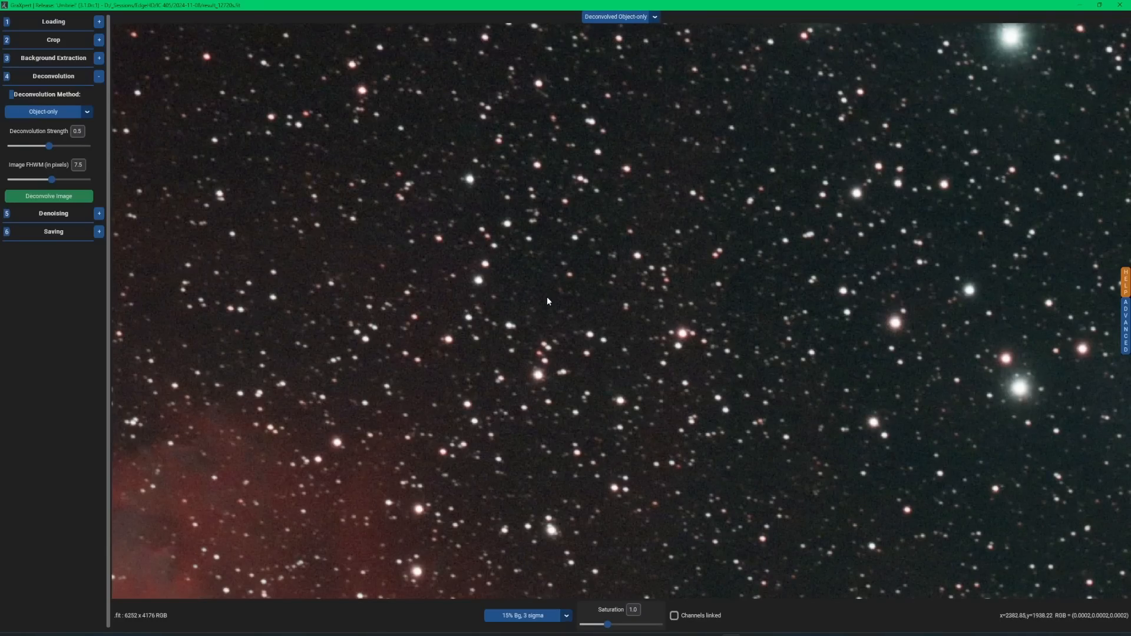
pyautogui.moveTo(344, 231)
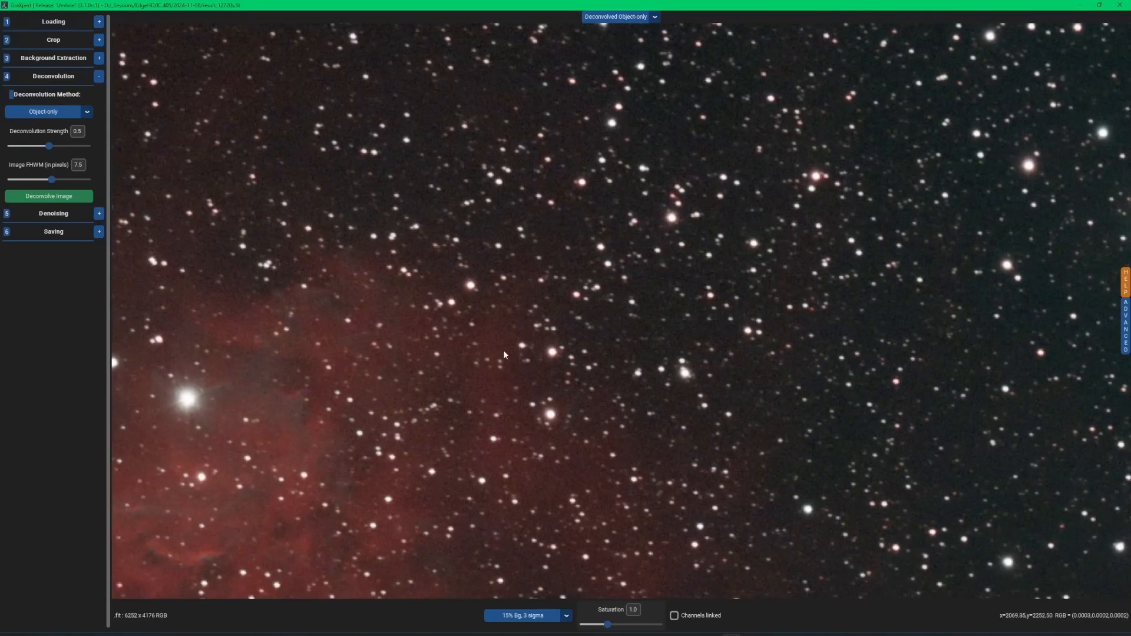
pyautogui.click(619, 17)
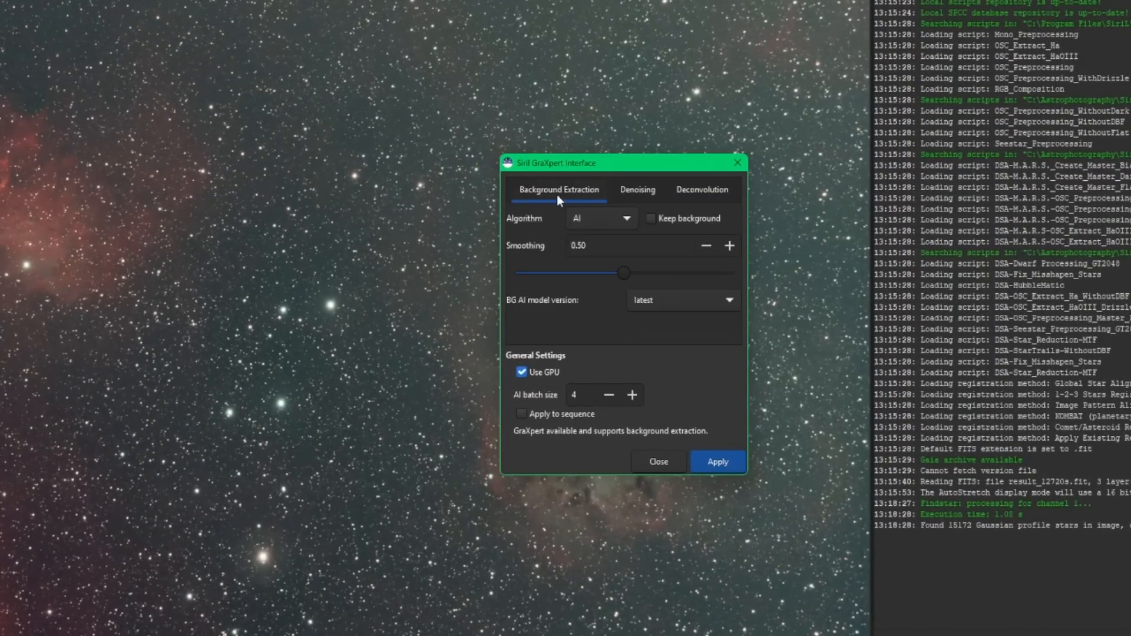
# Step: View the Denoising then Deconvolution tabs, showing strength 0.50 and FWHM 5.00
pyautogui.click(637, 190)
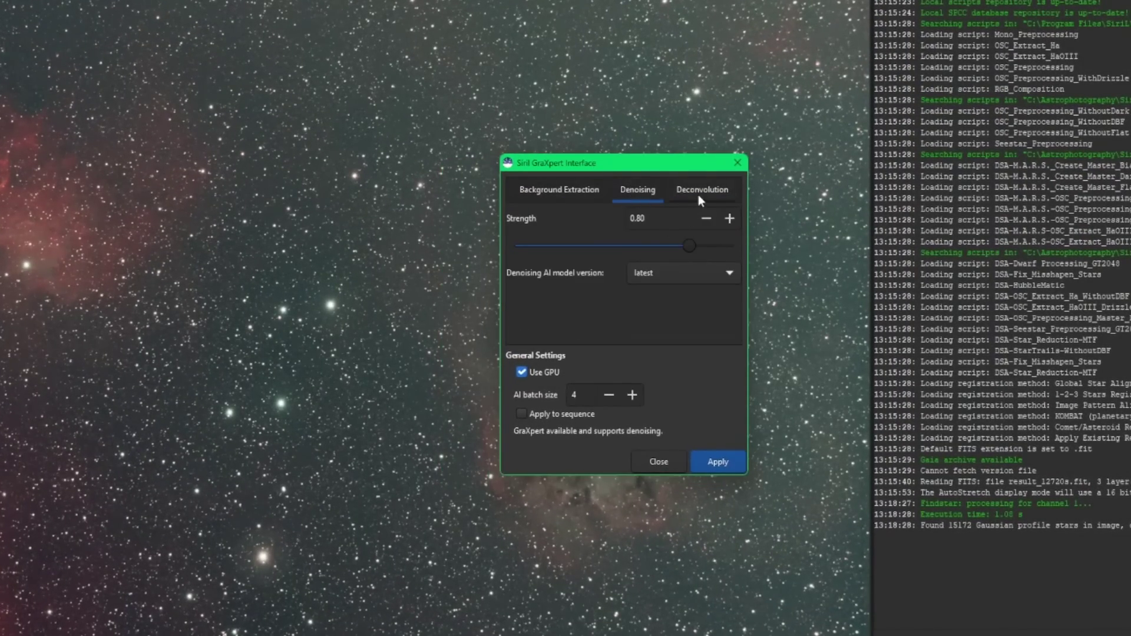
pyautogui.click(702, 190)
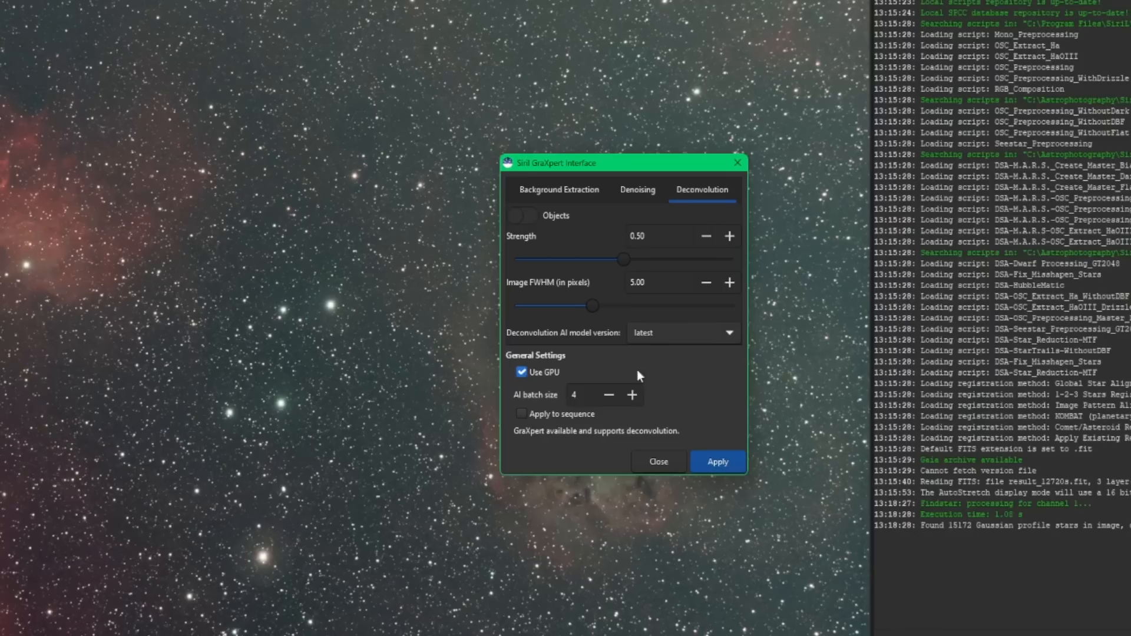
pyautogui.moveTo(103, 134)
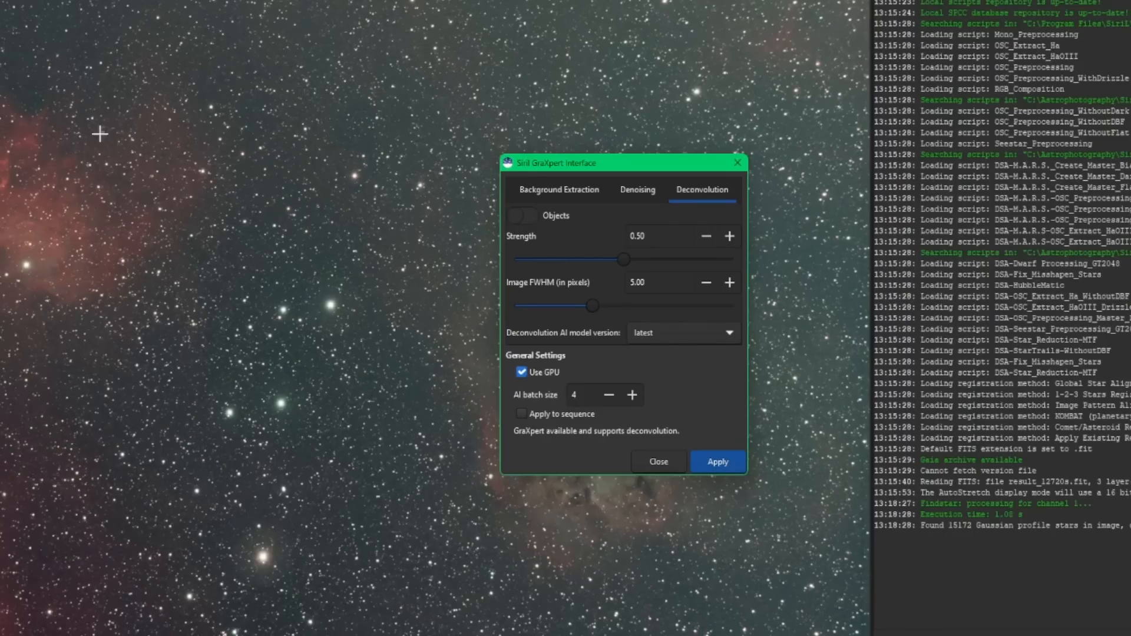